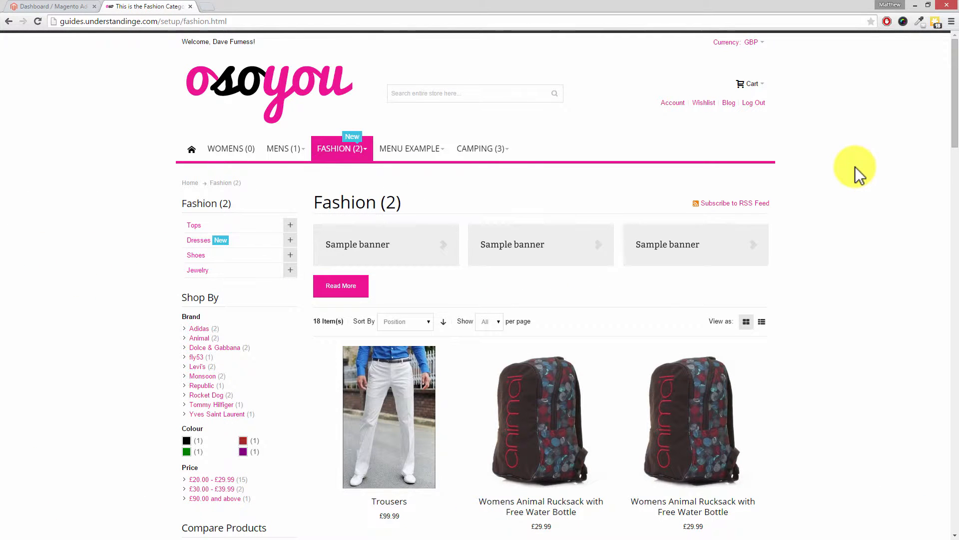
# On the storefront, review the products-per-page choices and keep All selected.
pyautogui.scroll(-3)
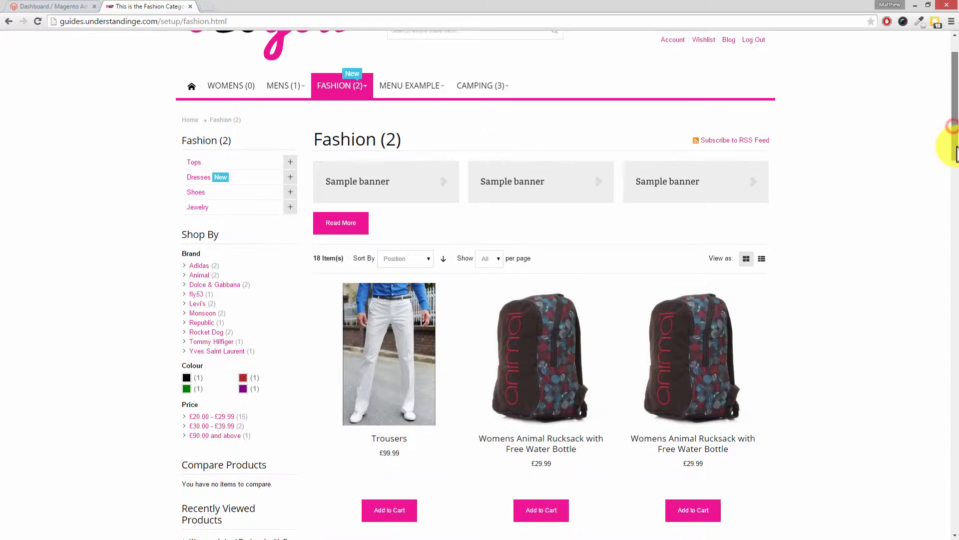
pyautogui.scroll(-3)
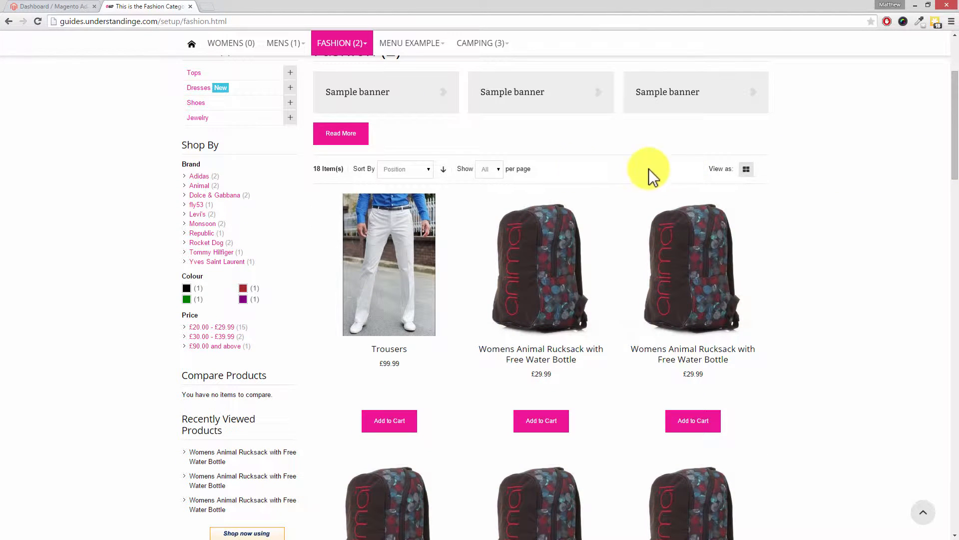
pyautogui.click(488, 169)
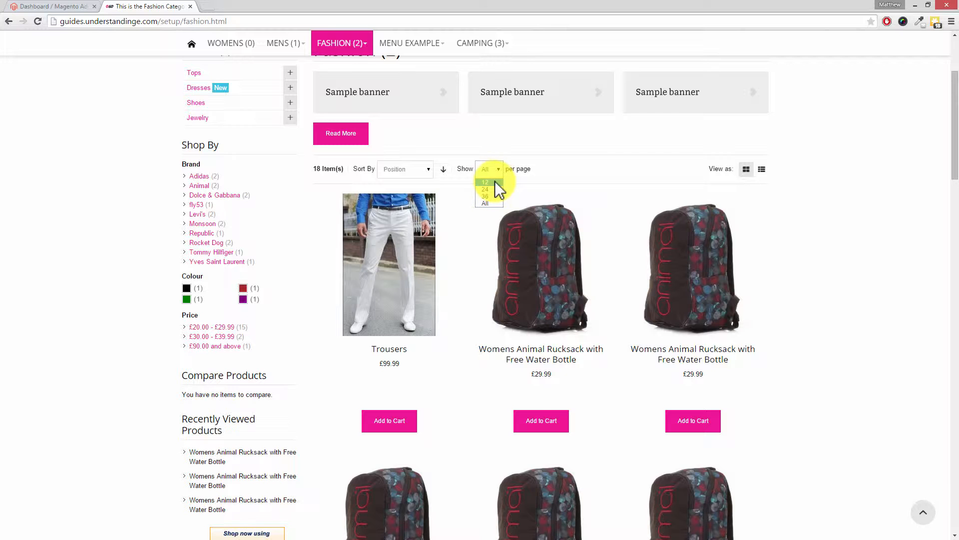
pyautogui.moveTo(494, 193)
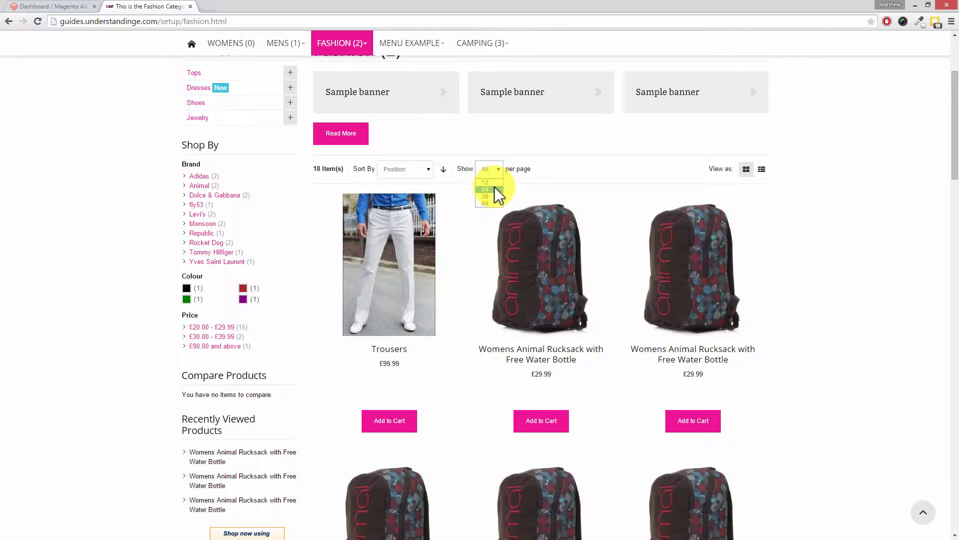
pyautogui.moveTo(487, 205)
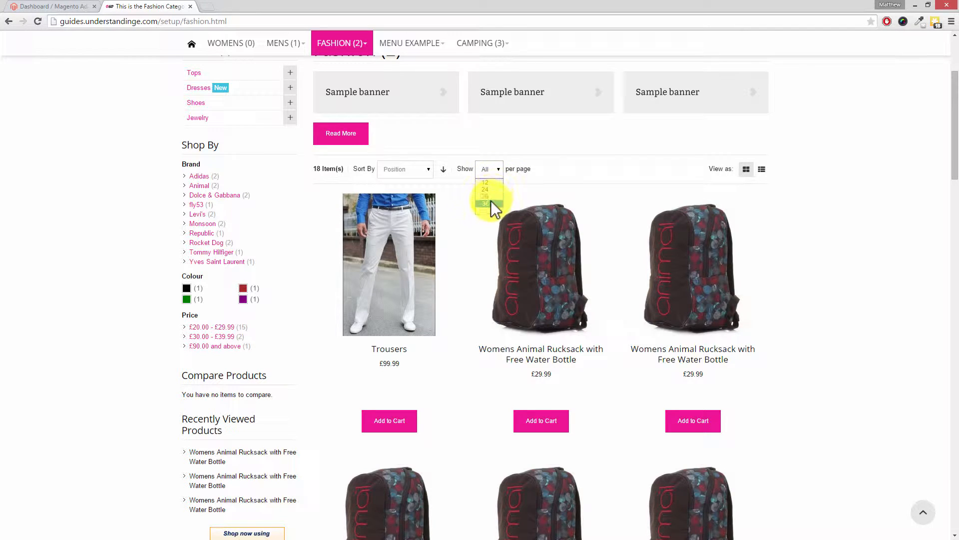
pyautogui.moveTo(486, 203)
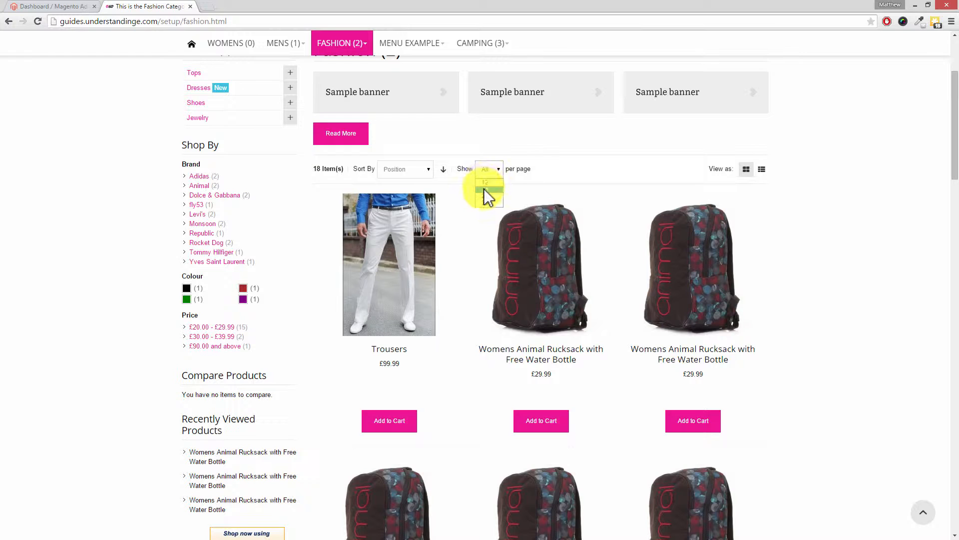
pyautogui.click(488, 169)
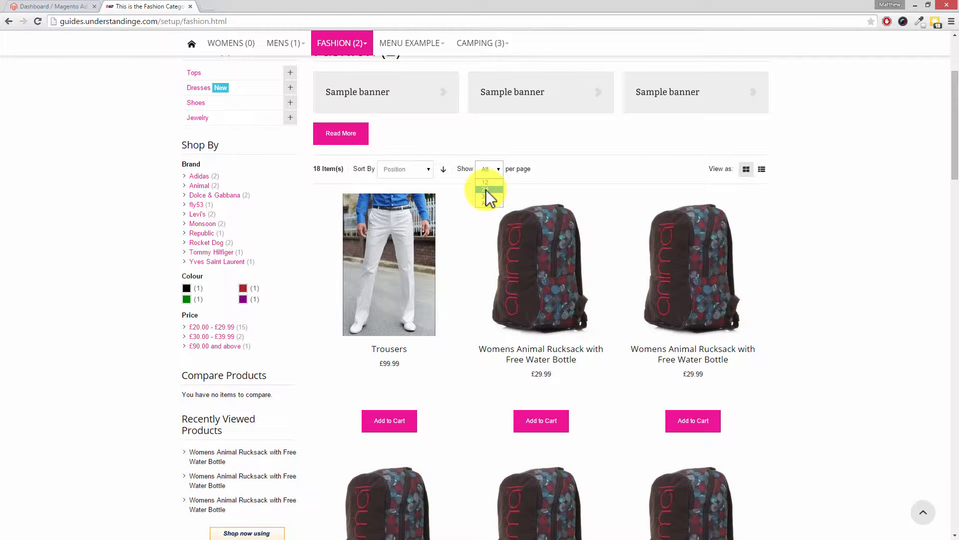
pyautogui.click(489, 168)
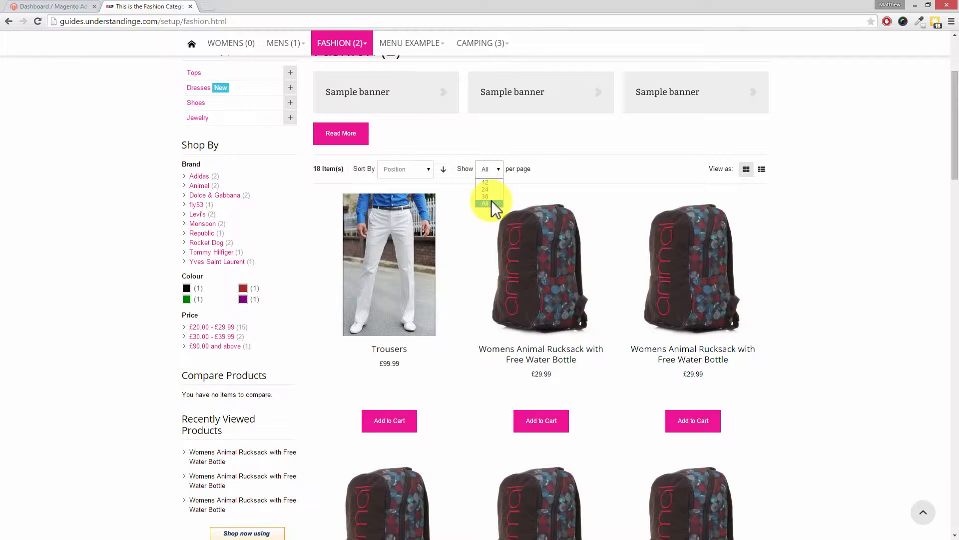
pyautogui.moveTo(493, 199)
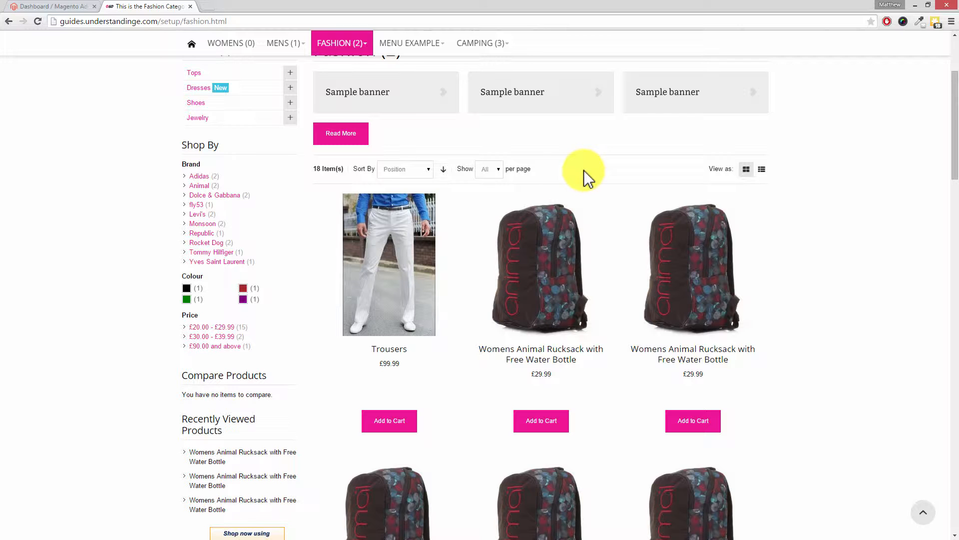
pyautogui.moveTo(682, 245)
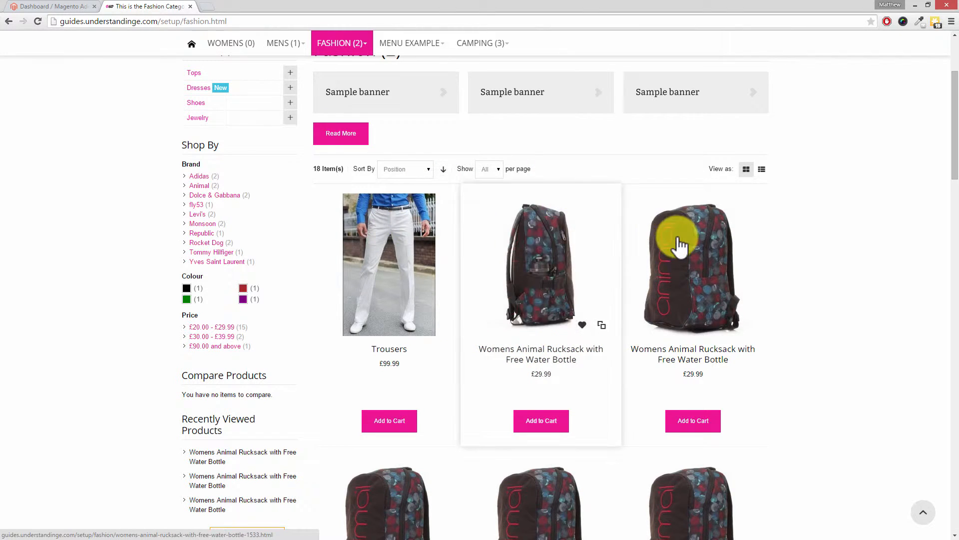
pyautogui.moveTo(812, 206)
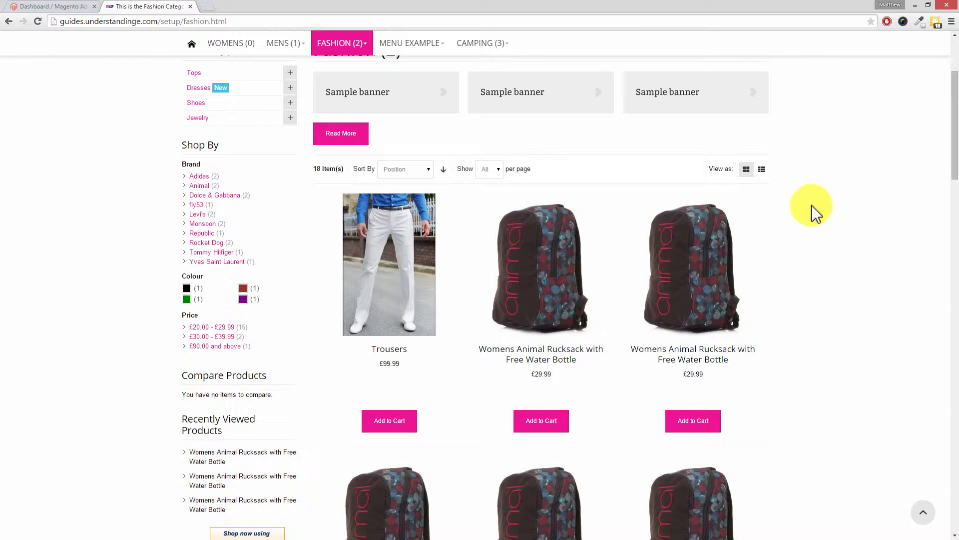
pyautogui.moveTo(762, 169)
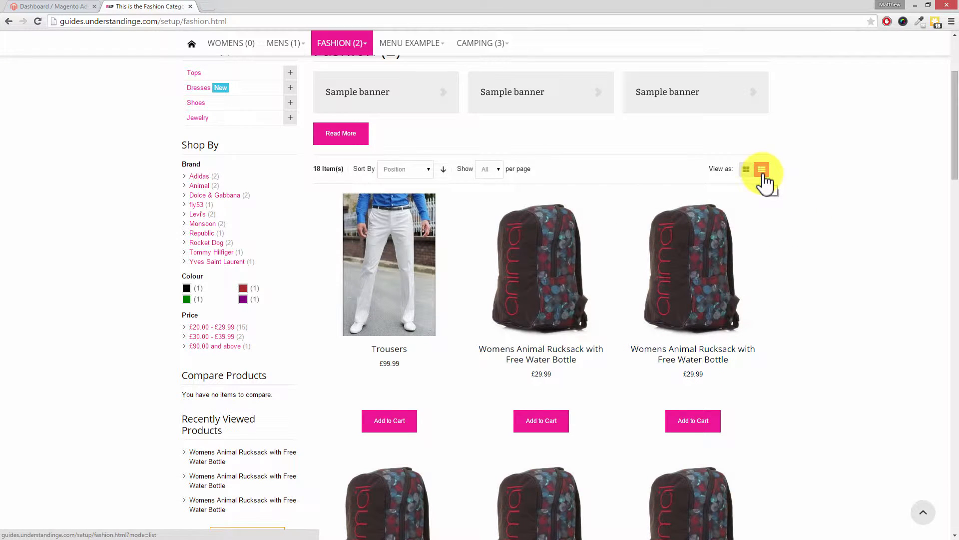
# Switch the category products to list view, then back to grid view.
pyautogui.click(761, 169)
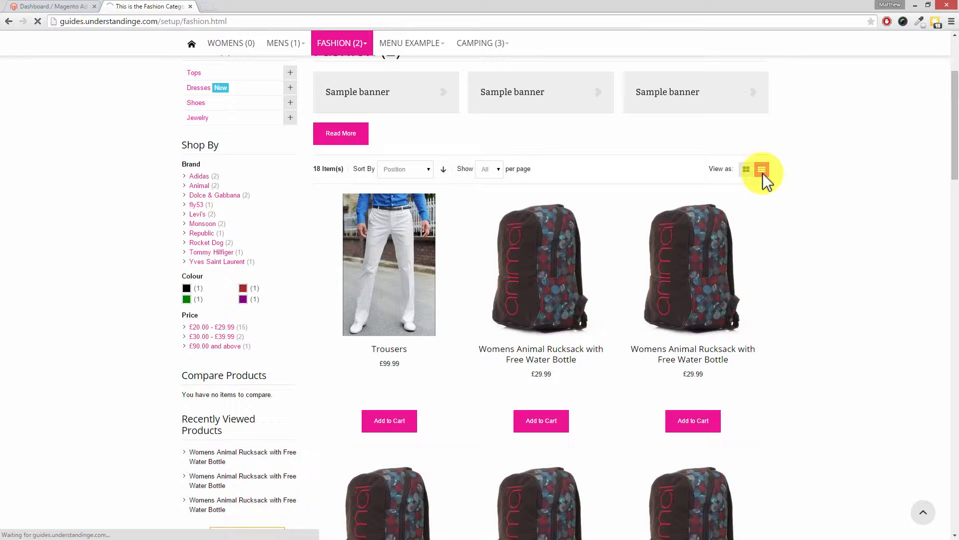
pyautogui.click(760, 168)
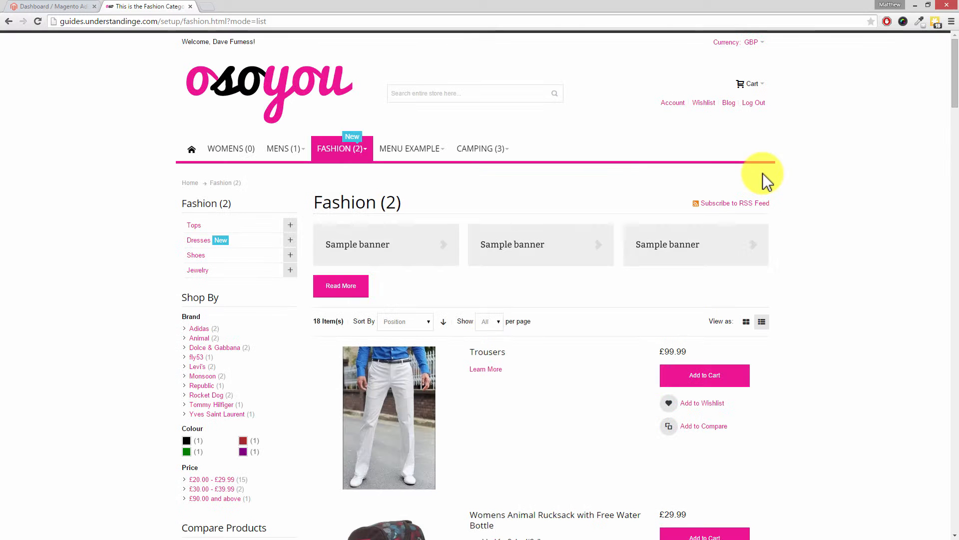
pyautogui.moveTo(952, 114)
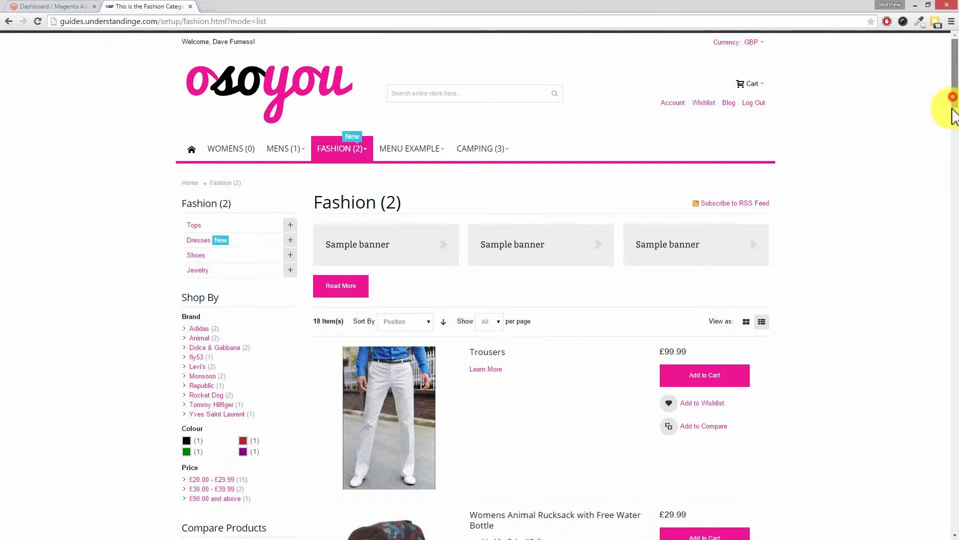
pyautogui.scroll(-3)
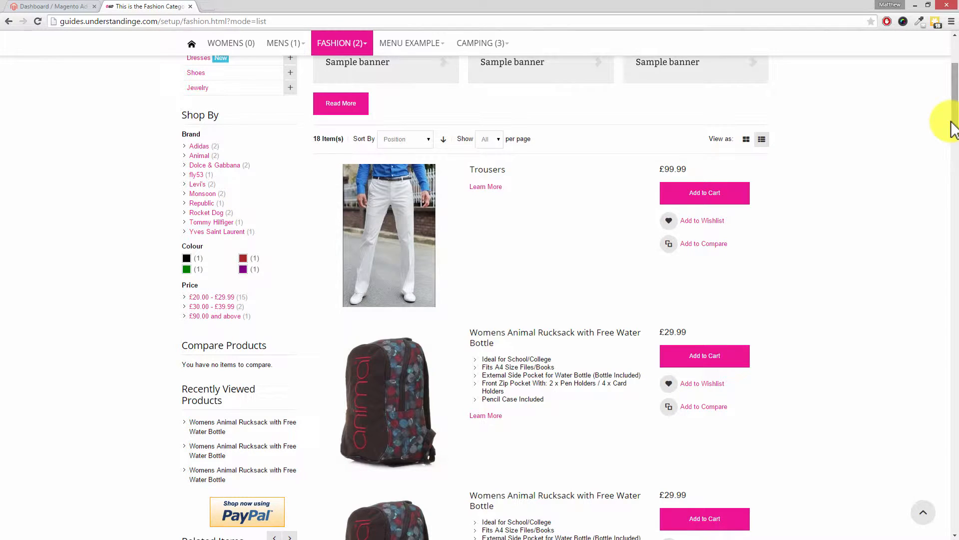
pyautogui.moveTo(821, 149)
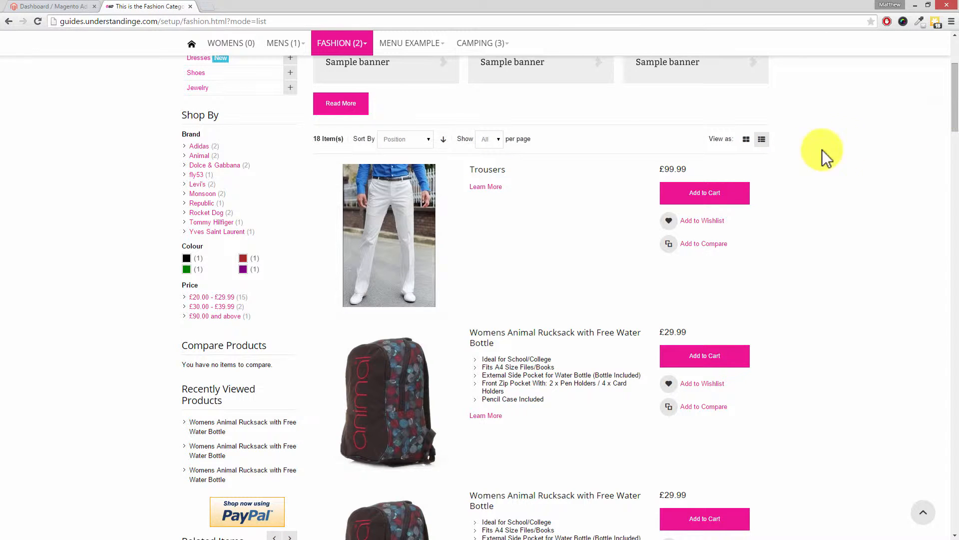
pyautogui.click(746, 138)
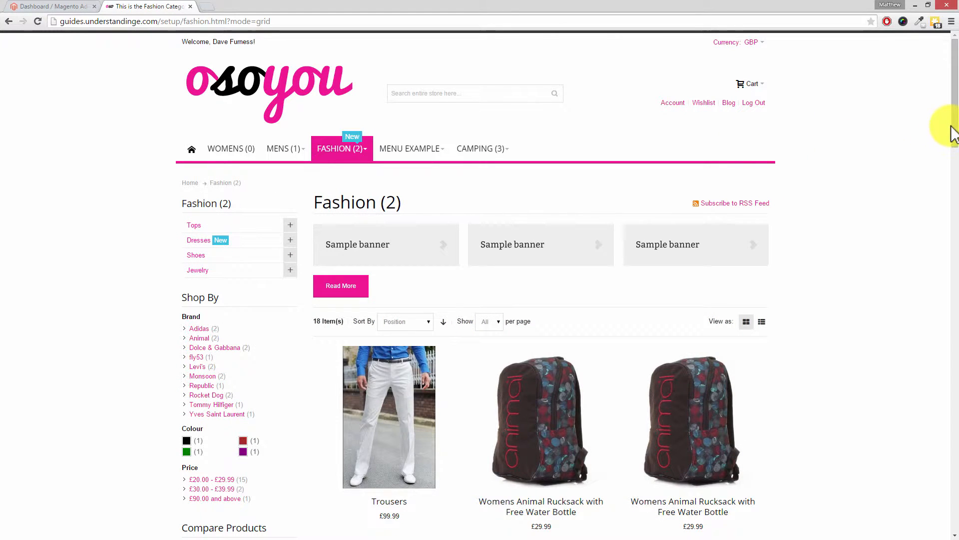
pyautogui.scroll(-3)
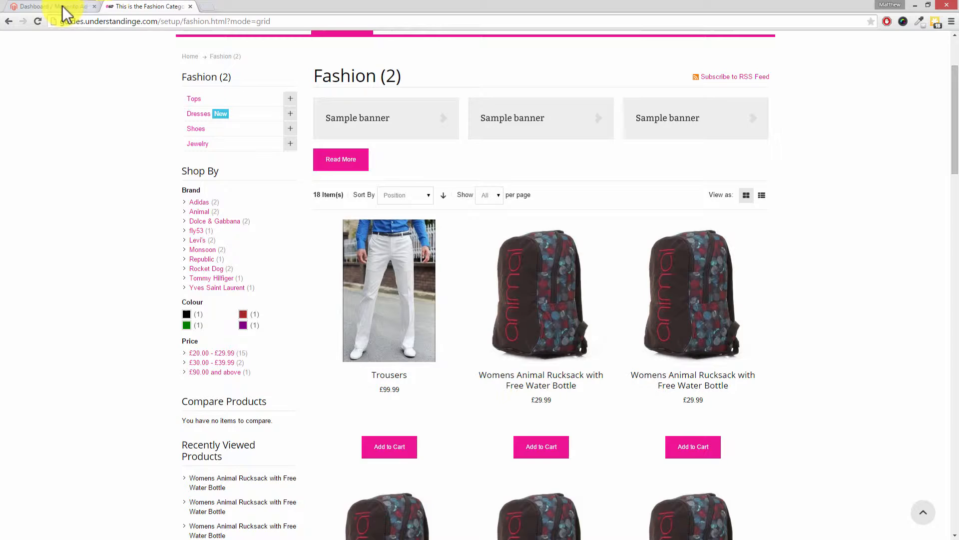
# In the admin, open System > Configuration and select the Catalog section.
pyautogui.click(46, 6)
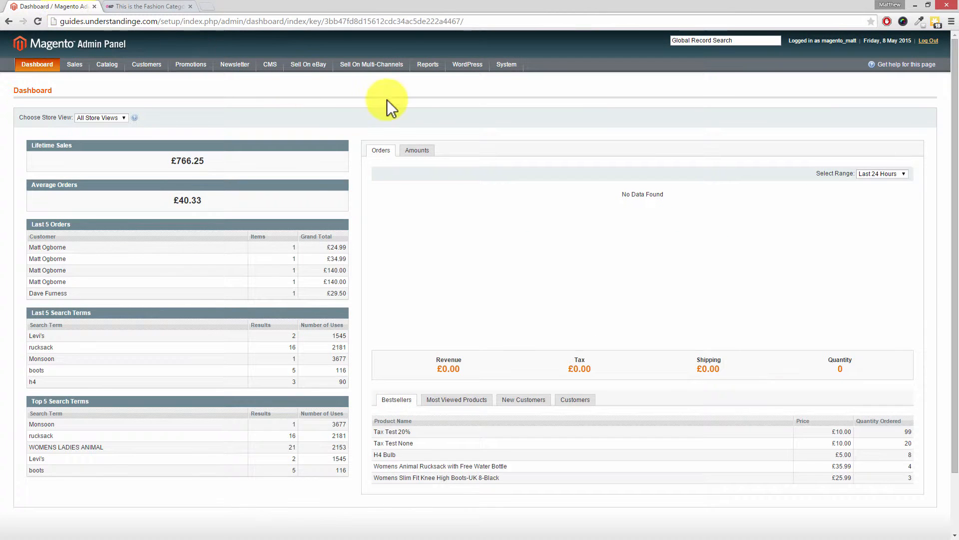
pyautogui.moveTo(491, 98)
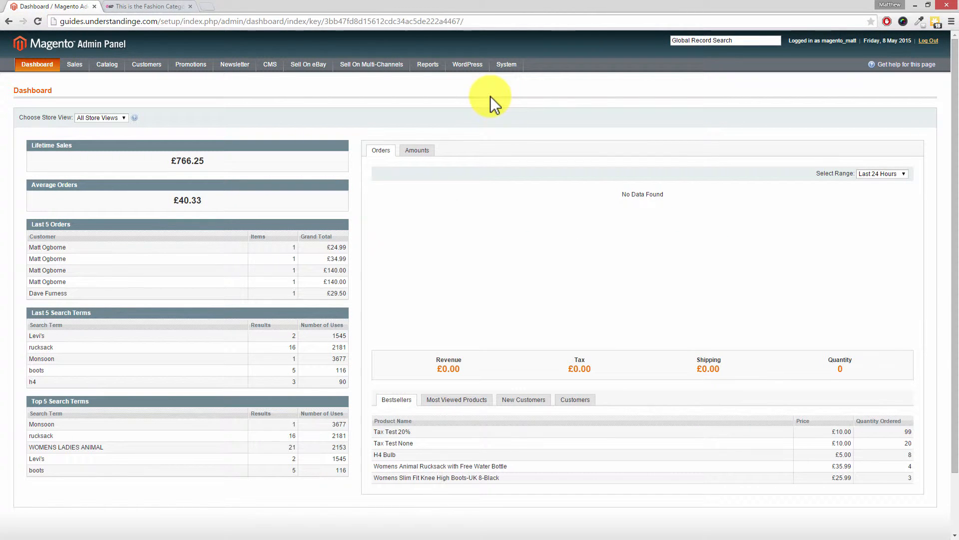
pyautogui.click(507, 65)
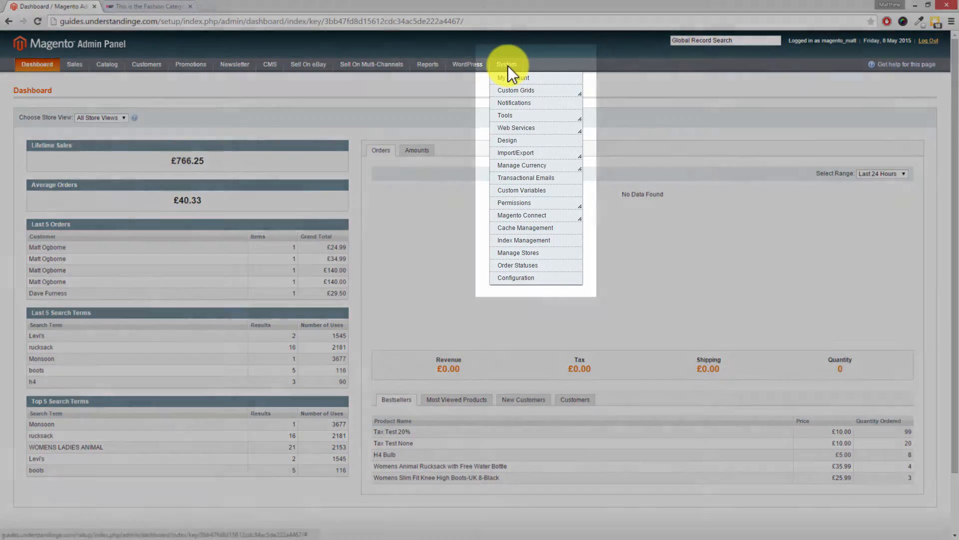
pyautogui.moveTo(515, 277)
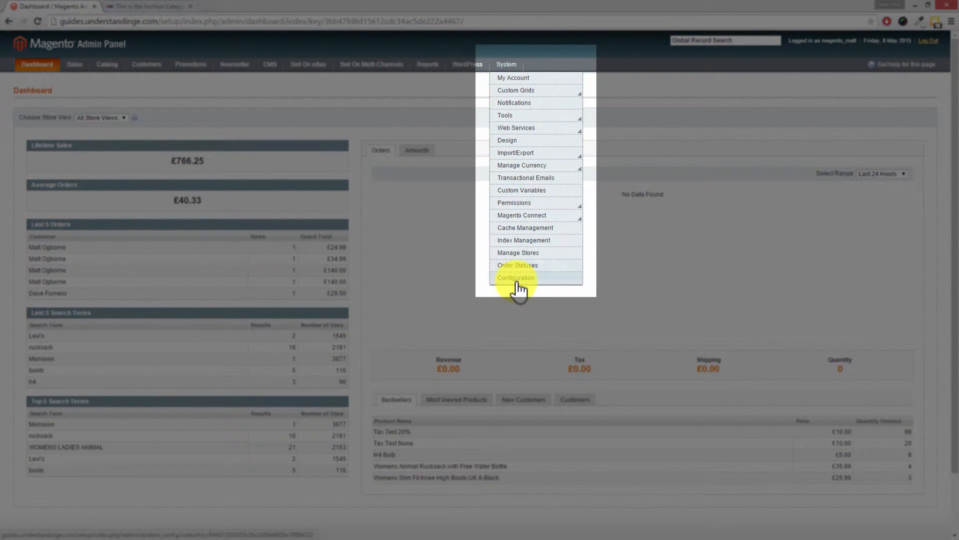
pyautogui.click(516, 277)
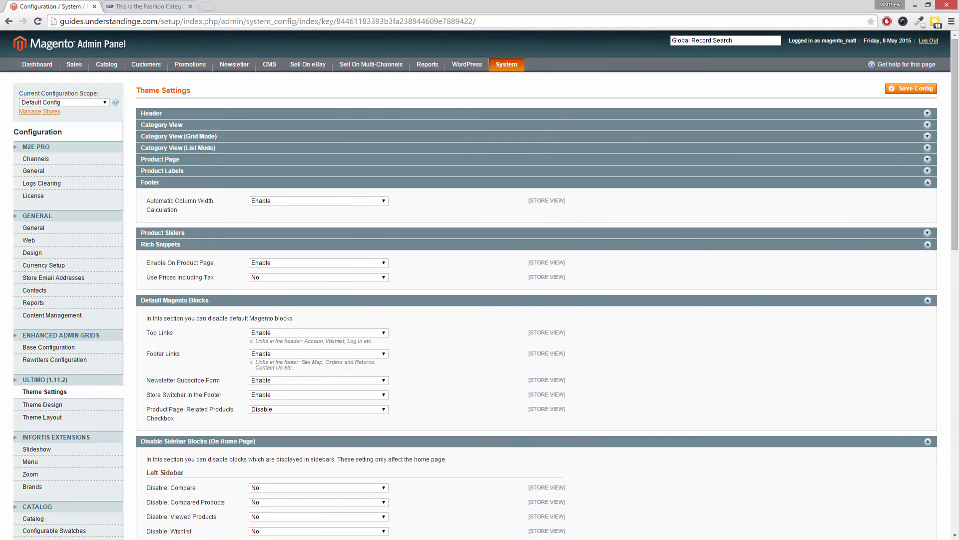
pyautogui.moveTo(952, 73)
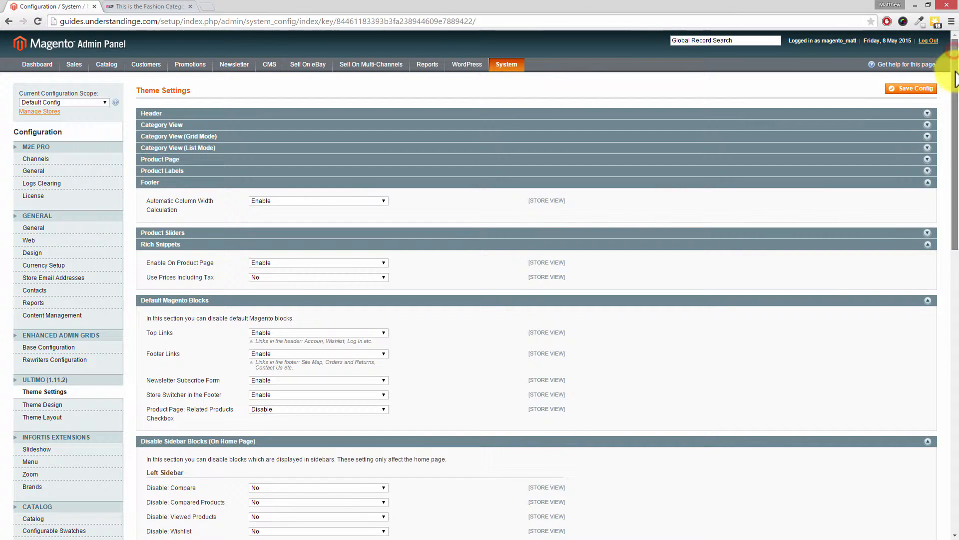
pyautogui.scroll(-3)
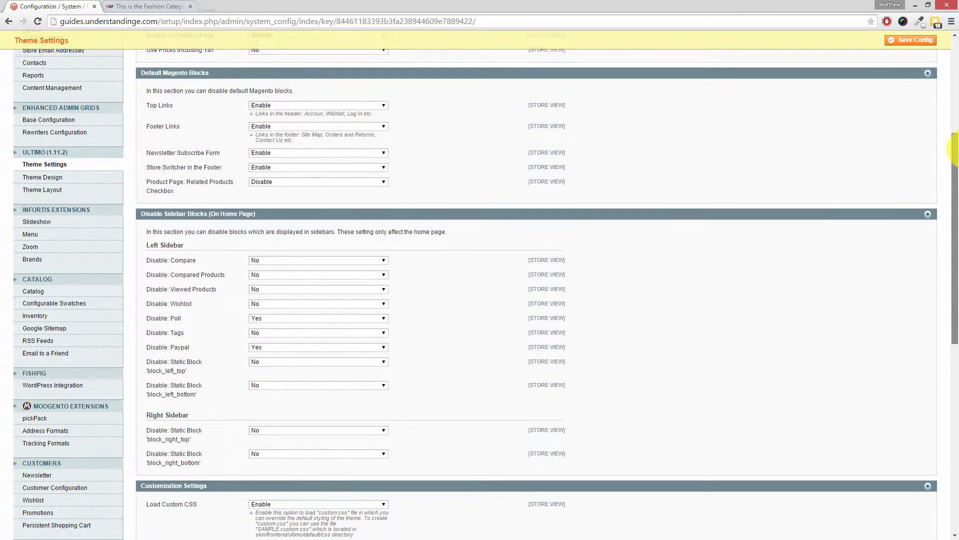
pyautogui.scroll(-3)
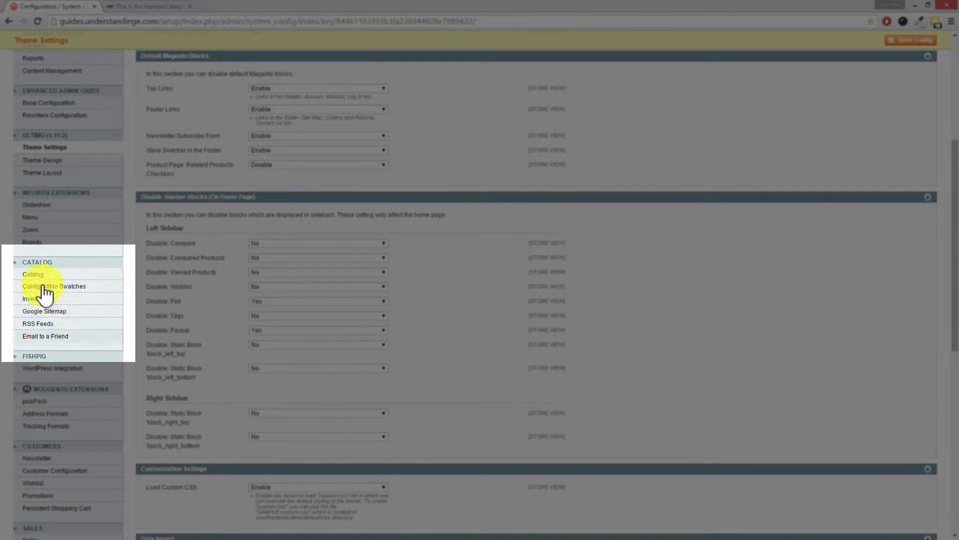
pyautogui.click(33, 273)
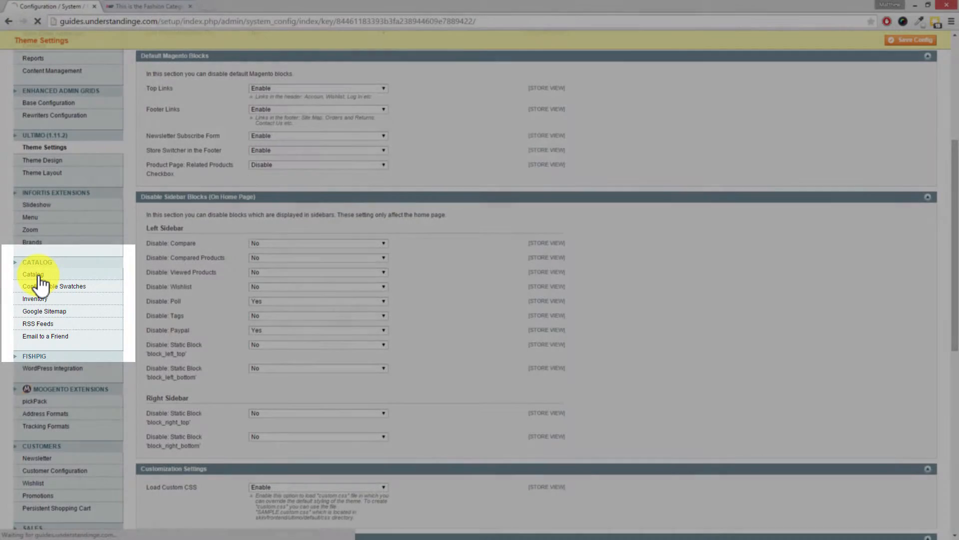
pyautogui.click(33, 274)
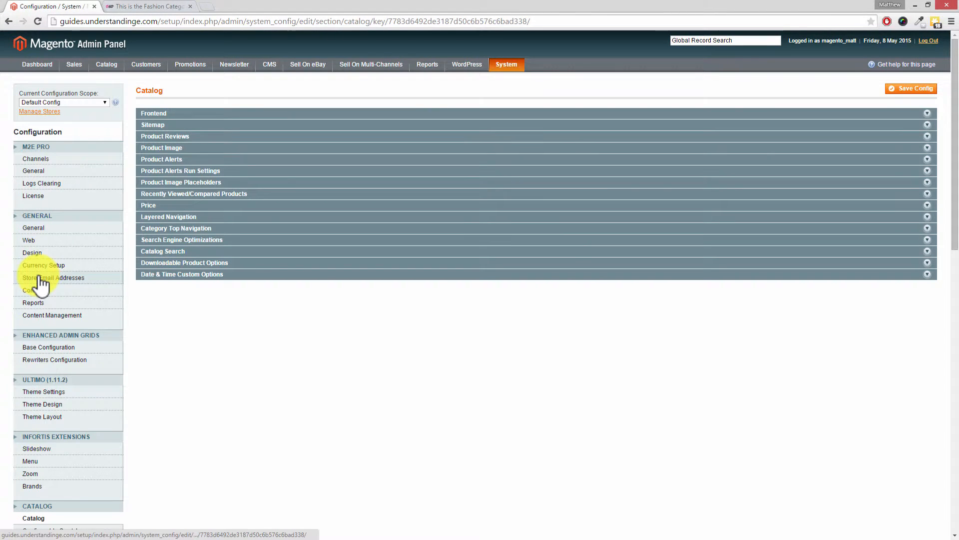
pyautogui.moveTo(155, 299)
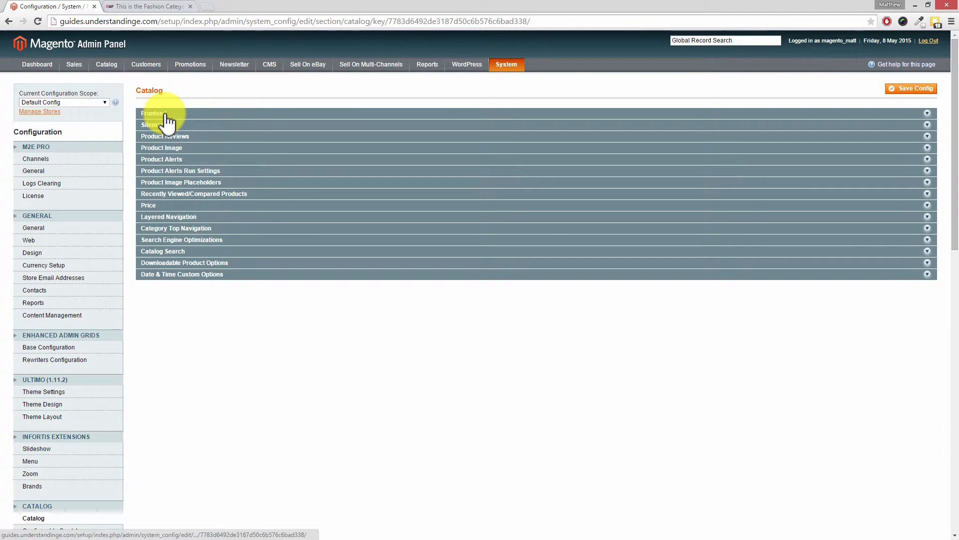
# Expand Frontend and set grid and list allowed per-page values to 12,24,36,48.
pyautogui.click(152, 114)
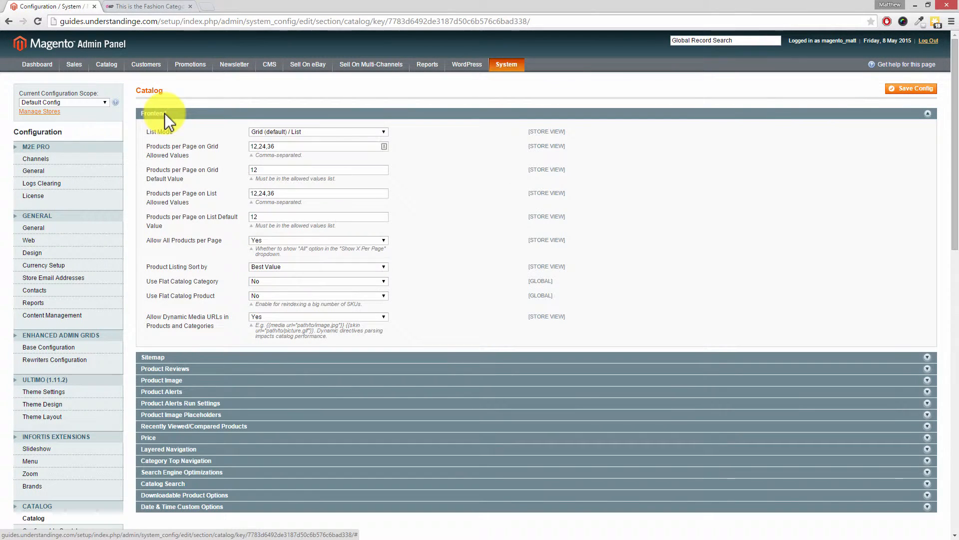
pyautogui.moveTo(165, 119)
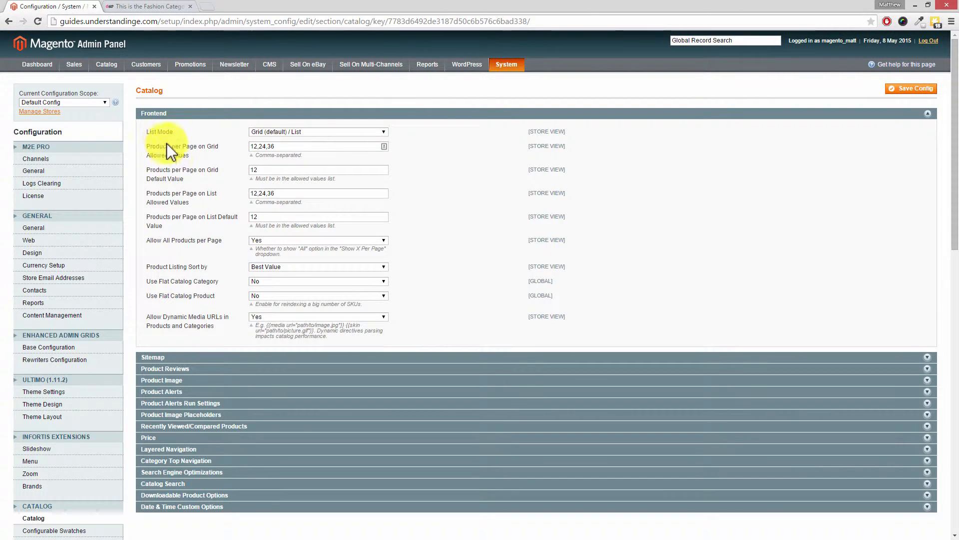
pyautogui.moveTo(217, 141)
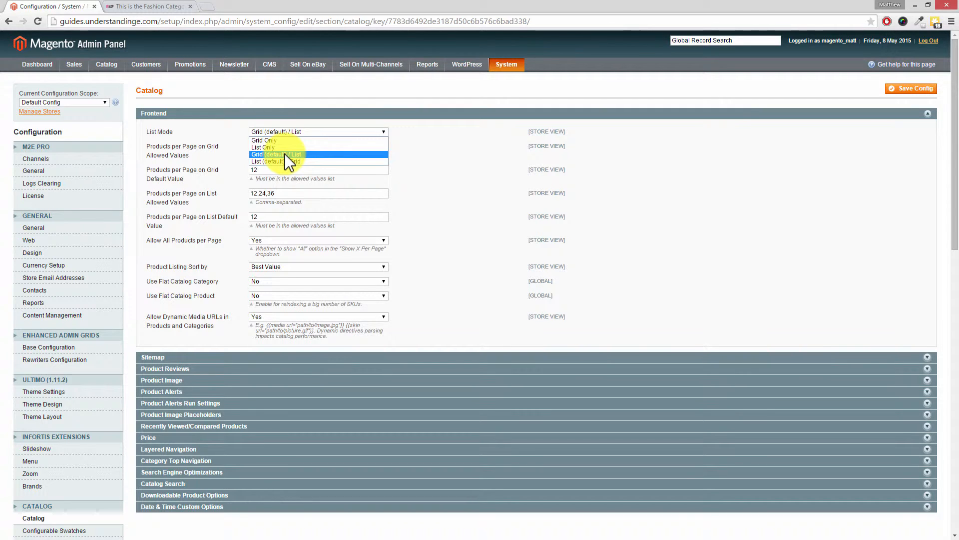
pyautogui.moveTo(288, 155)
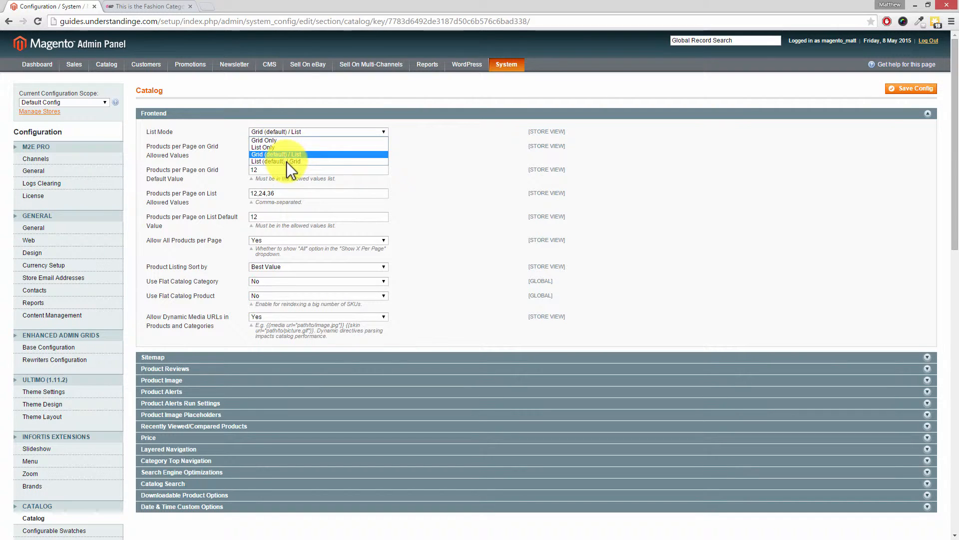
pyautogui.moveTo(291, 161)
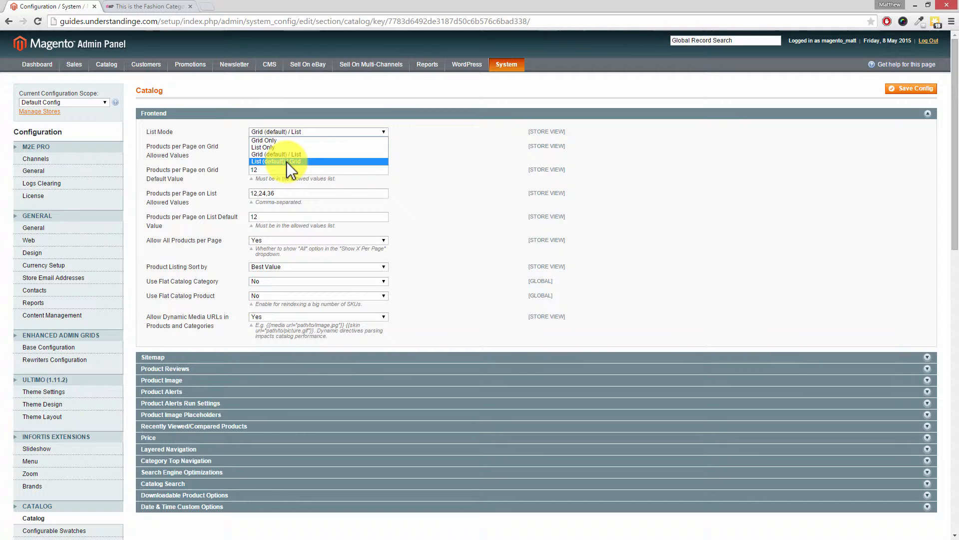
pyautogui.moveTo(272, 161)
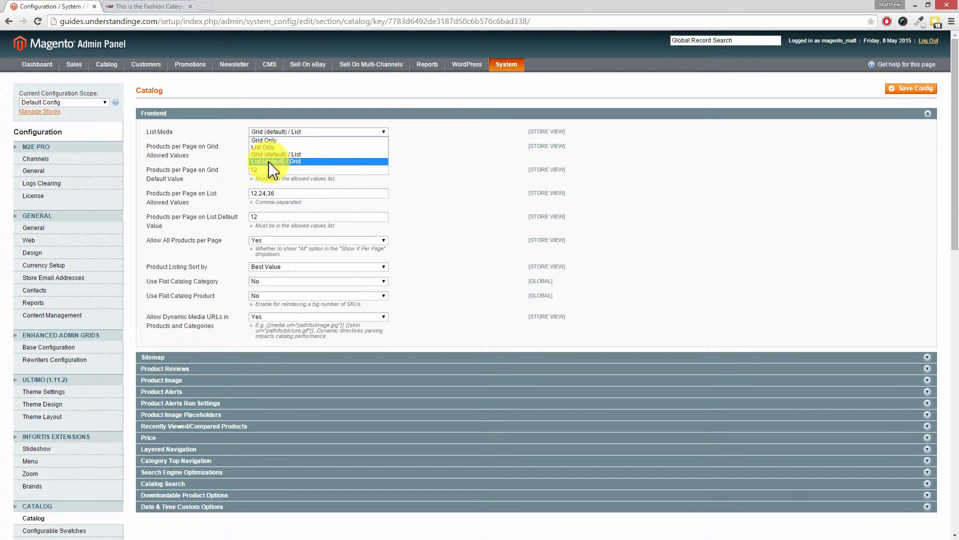
pyautogui.moveTo(279, 169)
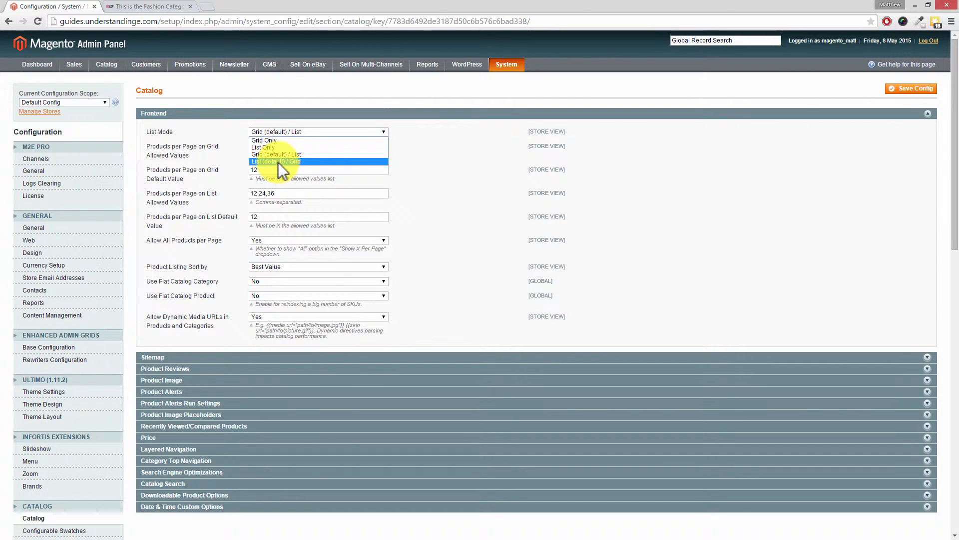
pyautogui.moveTo(296, 169)
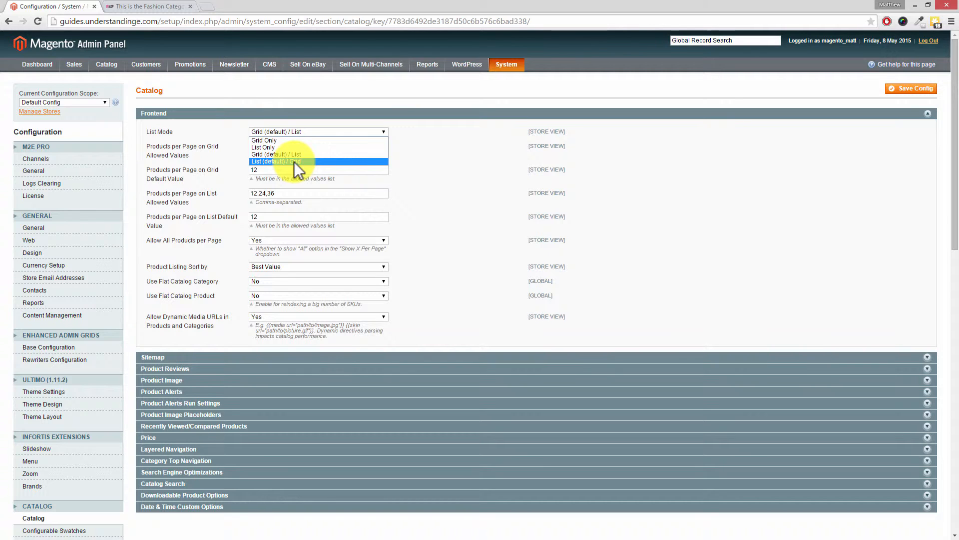
pyautogui.moveTo(291, 166)
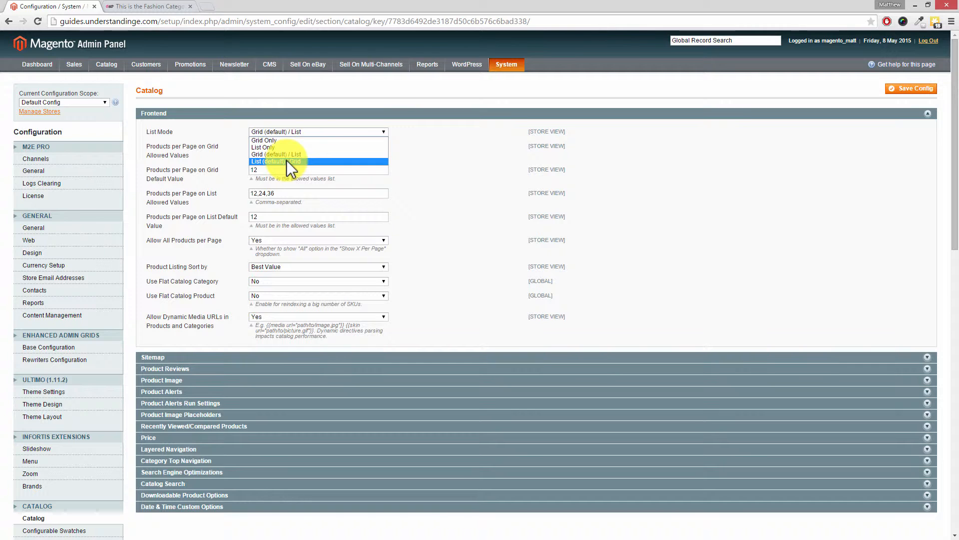
pyautogui.moveTo(263, 140)
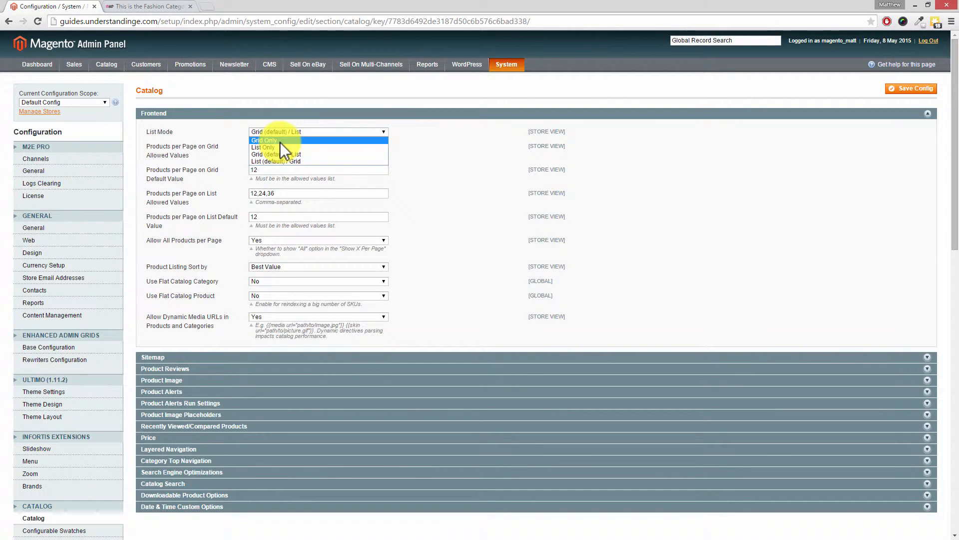
pyautogui.moveTo(281, 147)
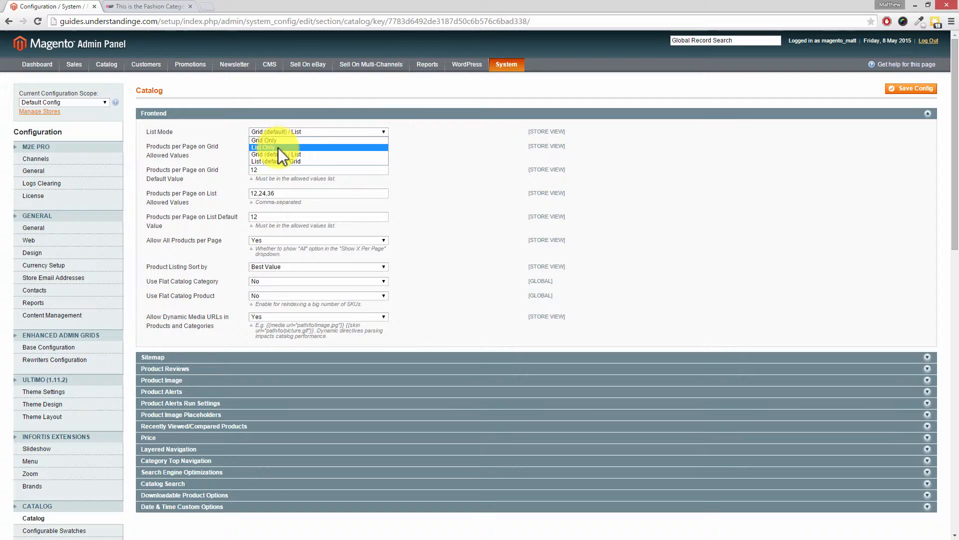
pyautogui.moveTo(282, 155)
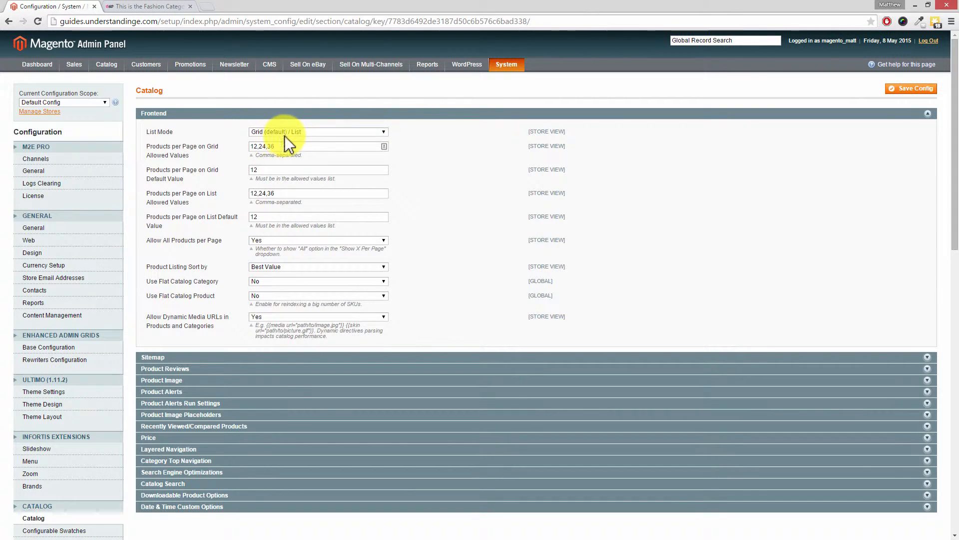
pyautogui.moveTo(295, 149)
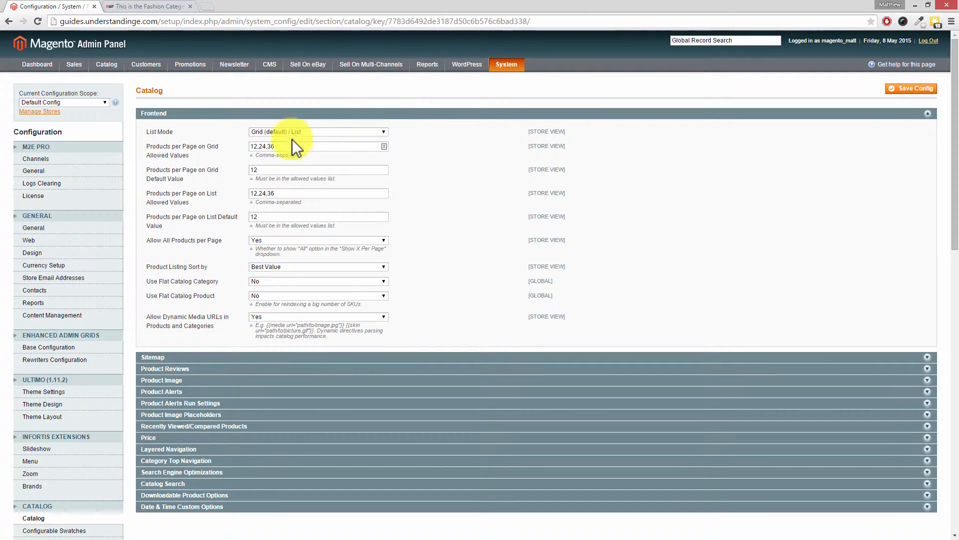
pyautogui.moveTo(217, 150)
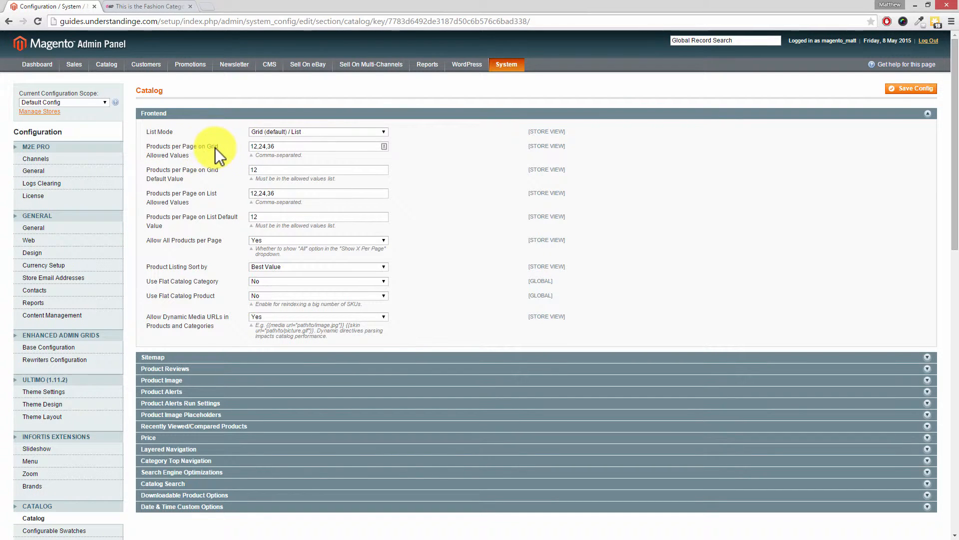
pyautogui.moveTo(211, 168)
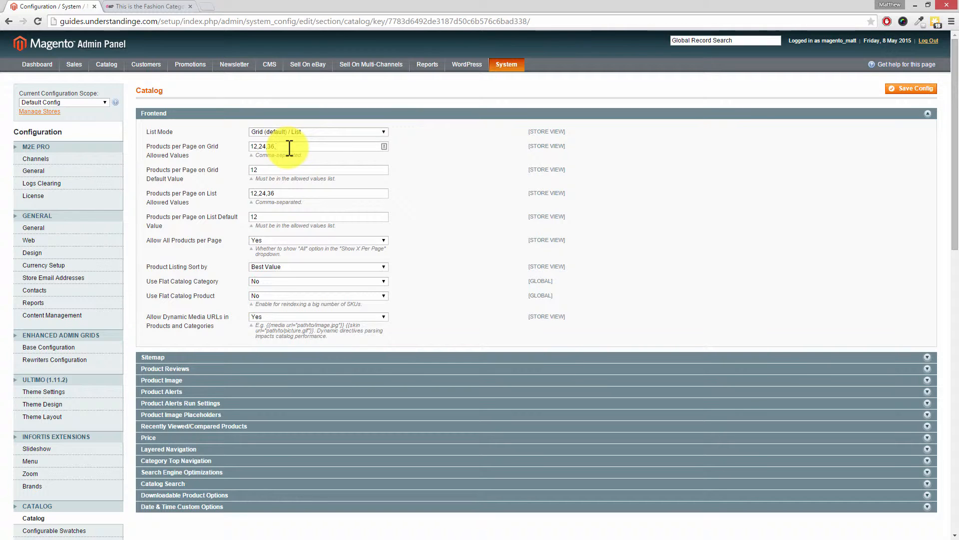
pyautogui.write('44')
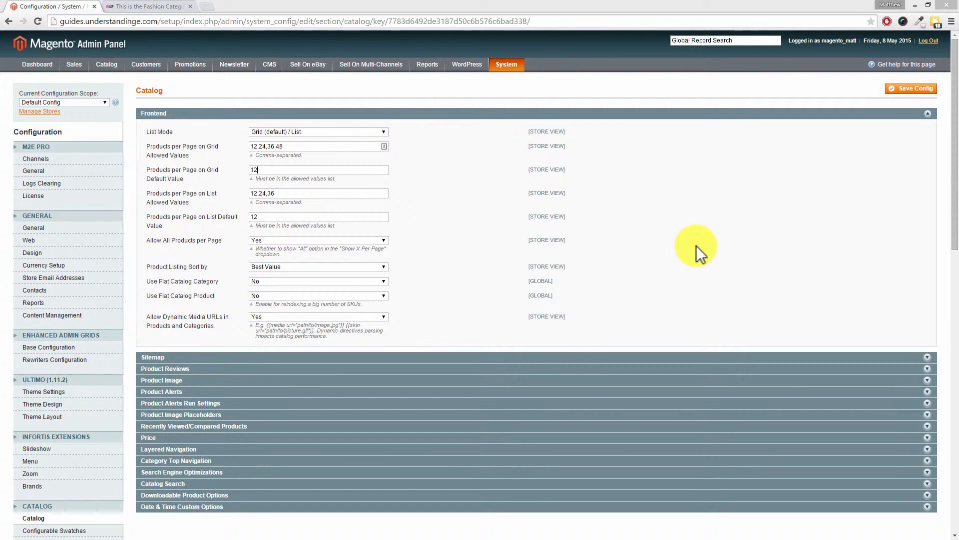
pyautogui.moveTo(679, 252)
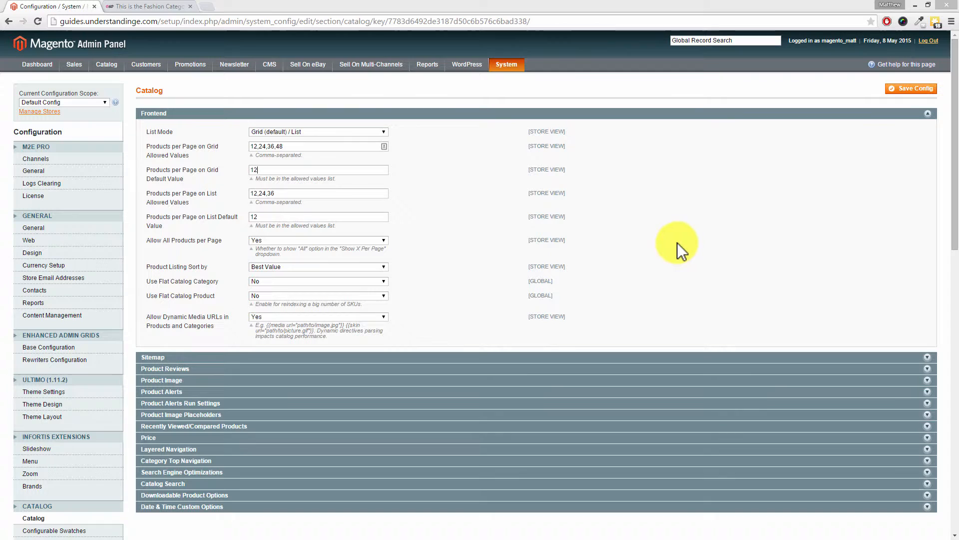
pyautogui.moveTo(301, 194)
pyautogui.write(',')
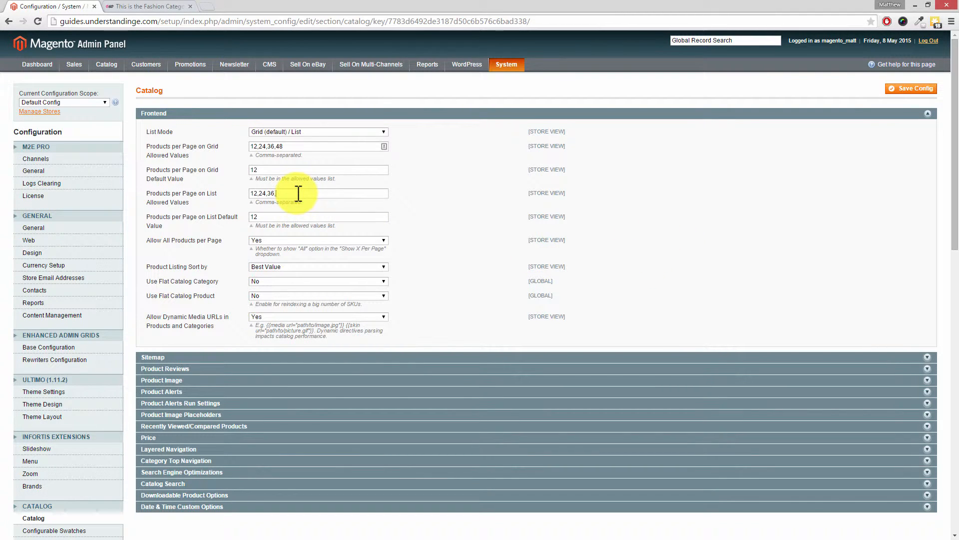
pyautogui.write('48')
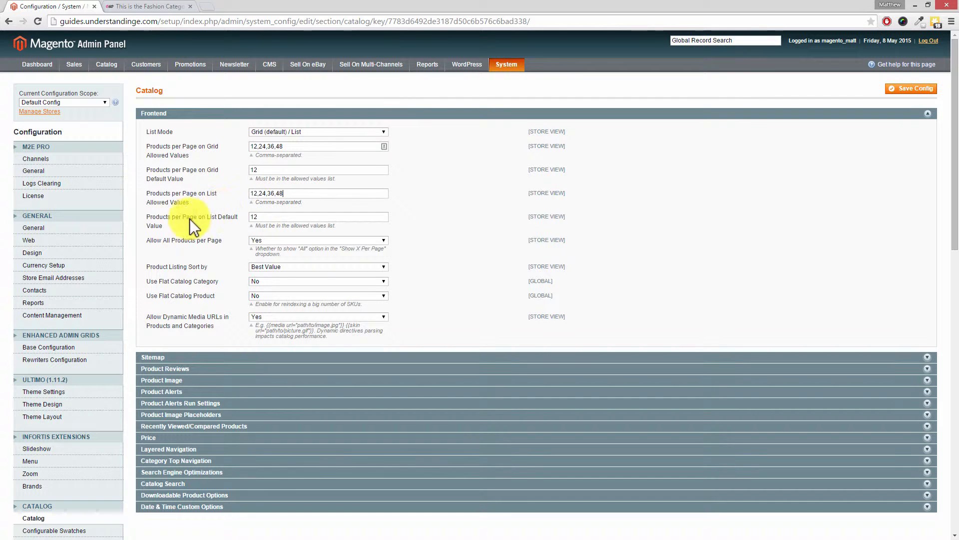
pyautogui.moveTo(232, 228)
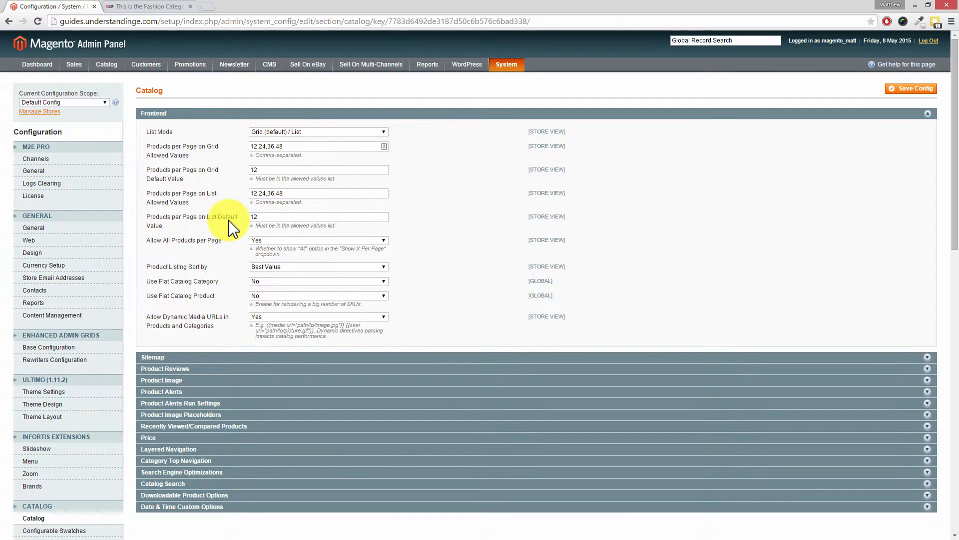
pyautogui.moveTo(262, 217)
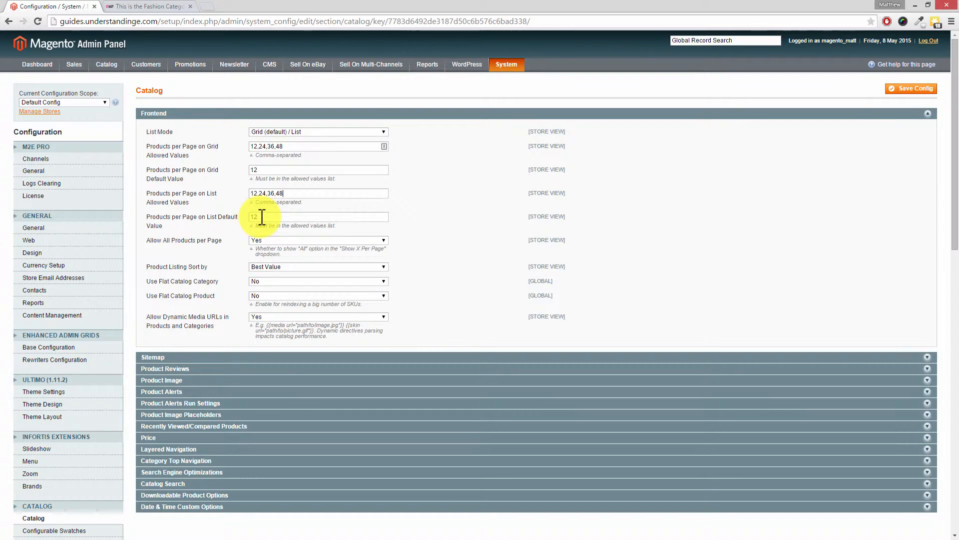
pyautogui.moveTo(181, 269)
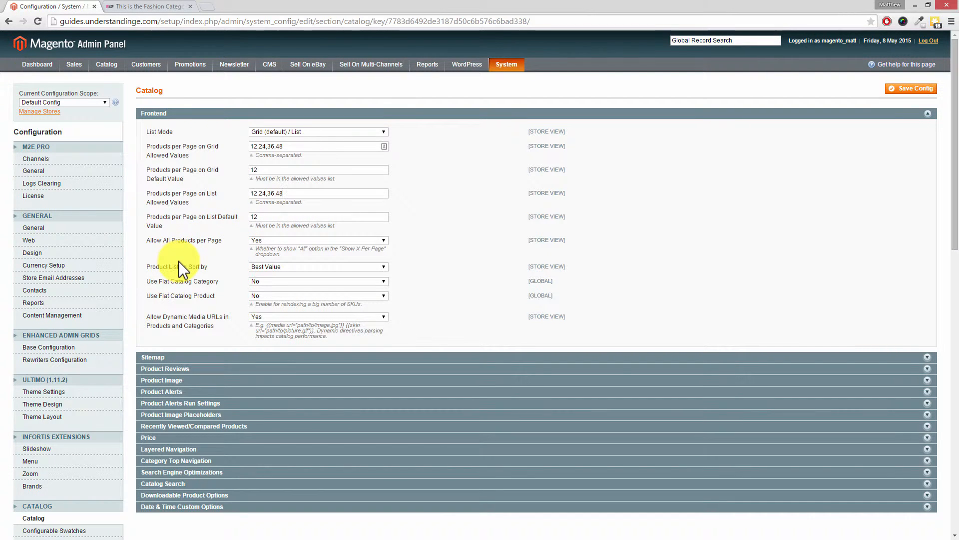
# On the storefront Fashion page, check the per-page dropdown, still showing All.
pyautogui.click(147, 6)
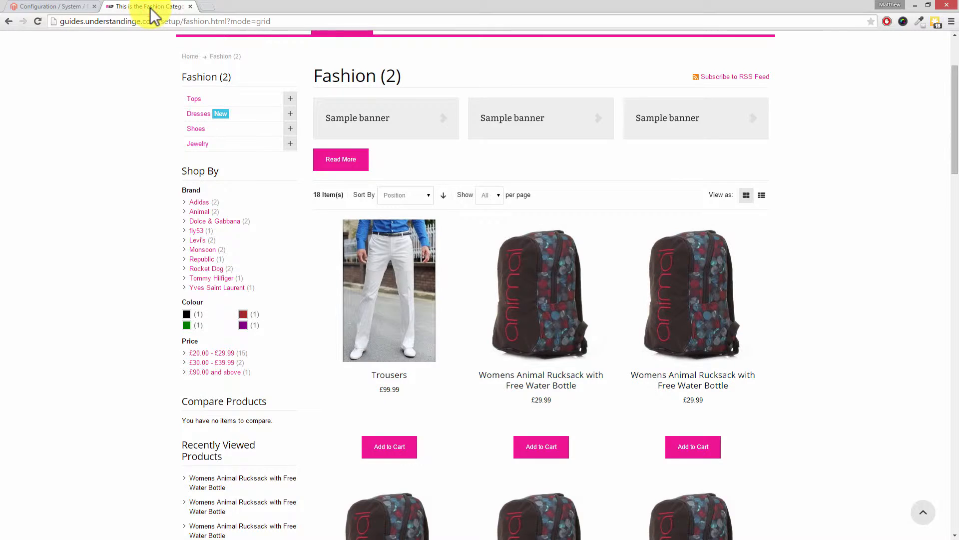
pyautogui.moveTo(488, 199)
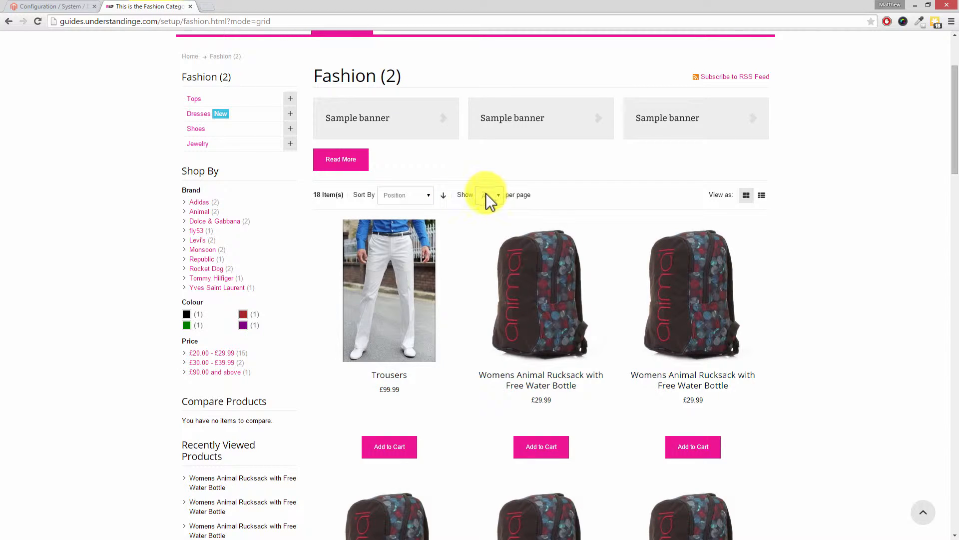
pyautogui.click(487, 195)
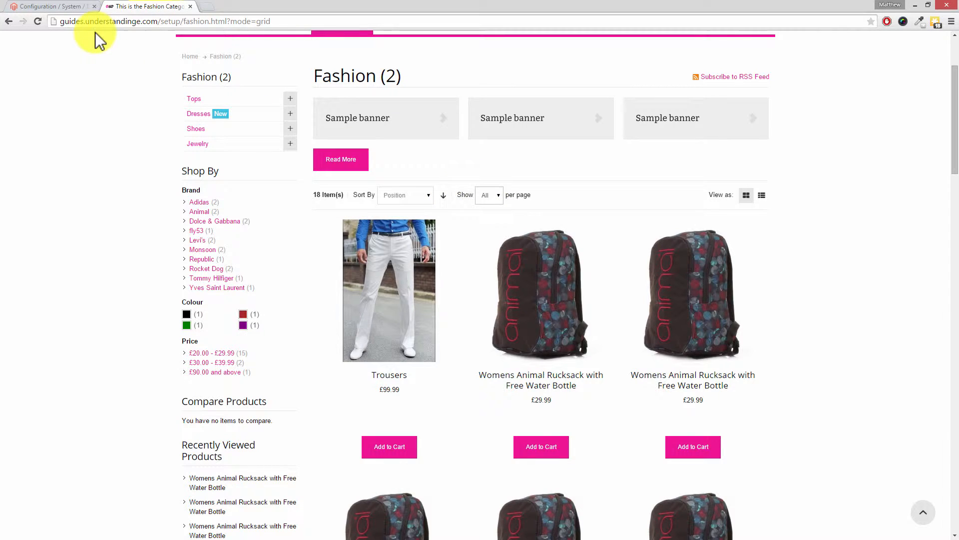
pyautogui.moveTo(98, 46)
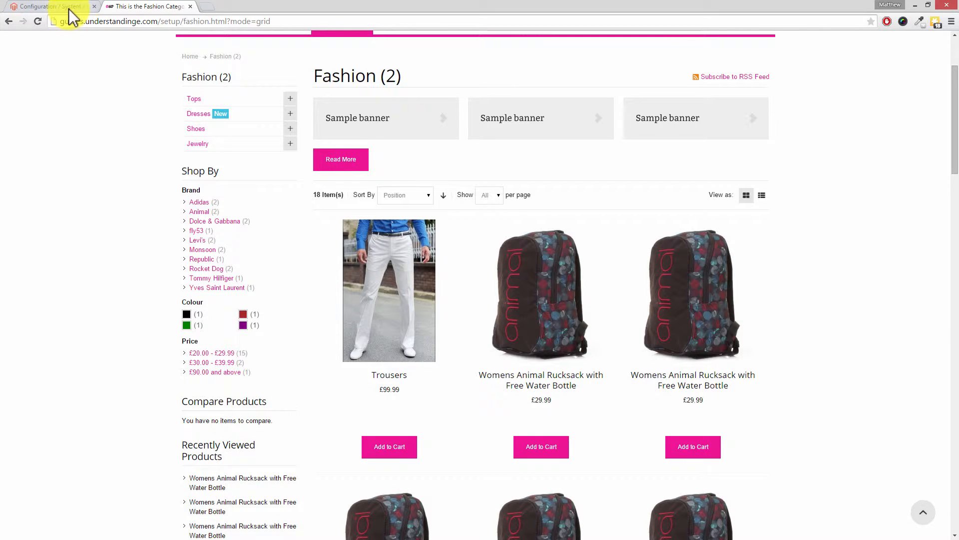
# Set Allow All Products per Page to No and save the catalog configuration.
pyautogui.click(46, 6)
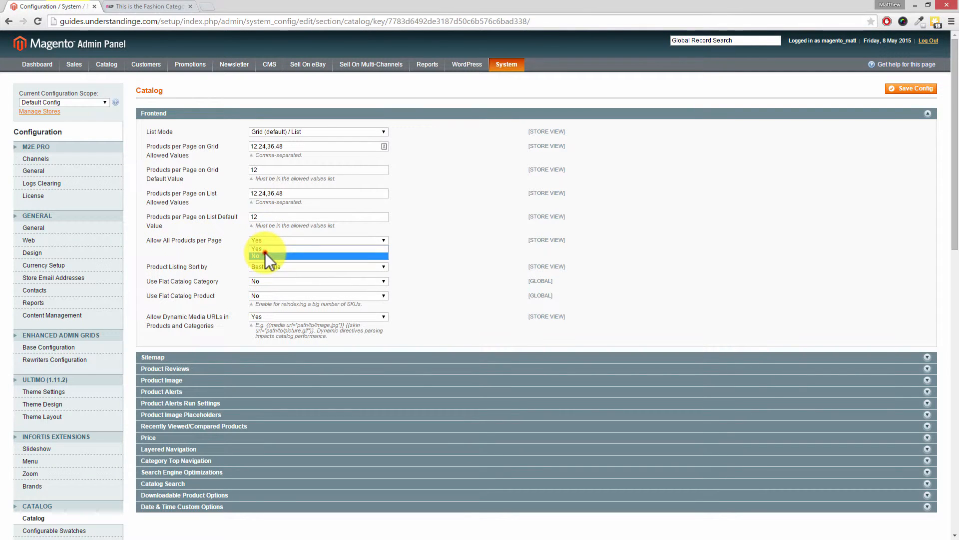
pyautogui.click(256, 255)
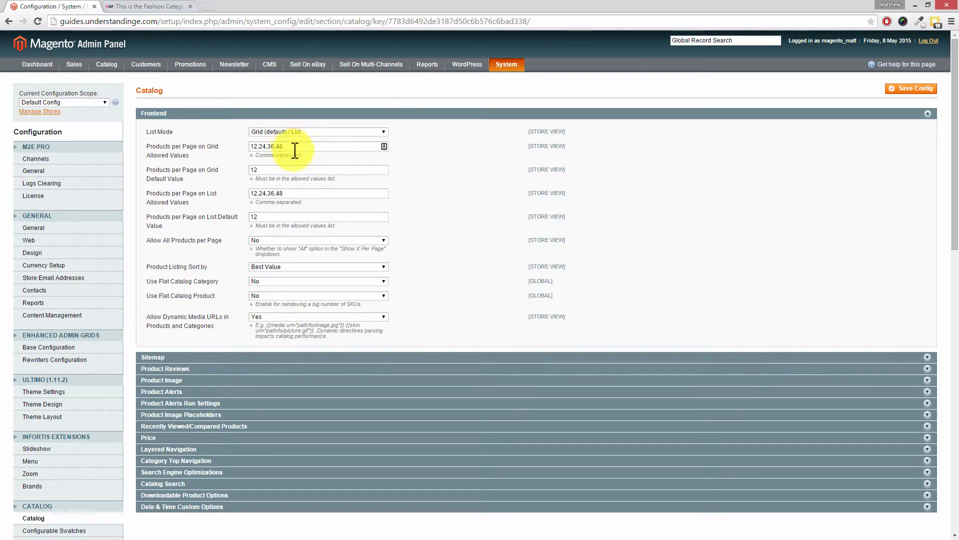
pyautogui.moveTo(288, 247)
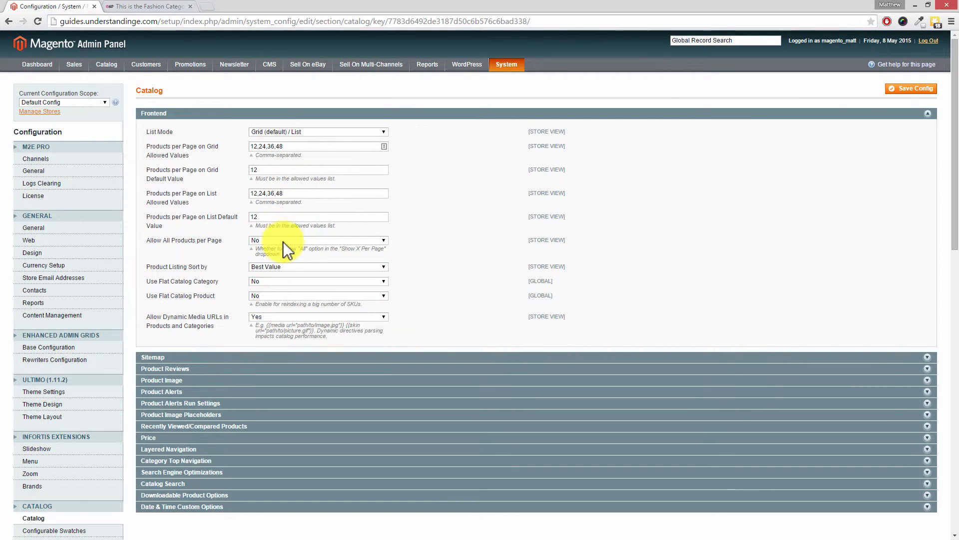
pyautogui.moveTo(283, 248)
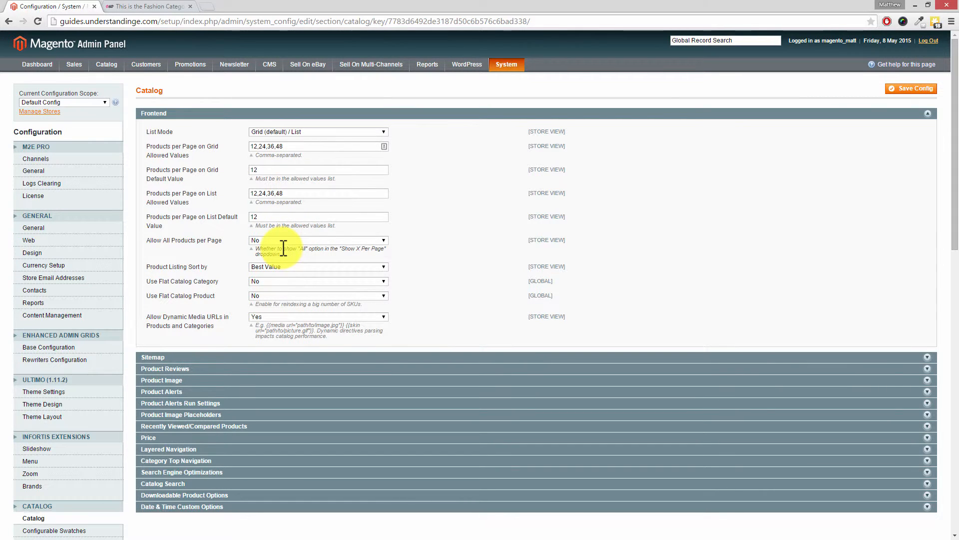
pyautogui.moveTo(298, 247)
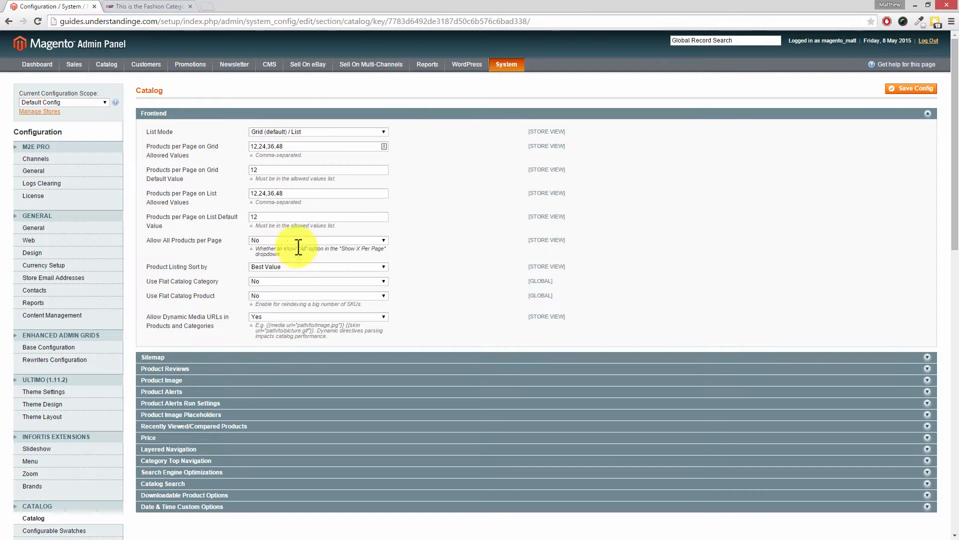
pyautogui.click(911, 89)
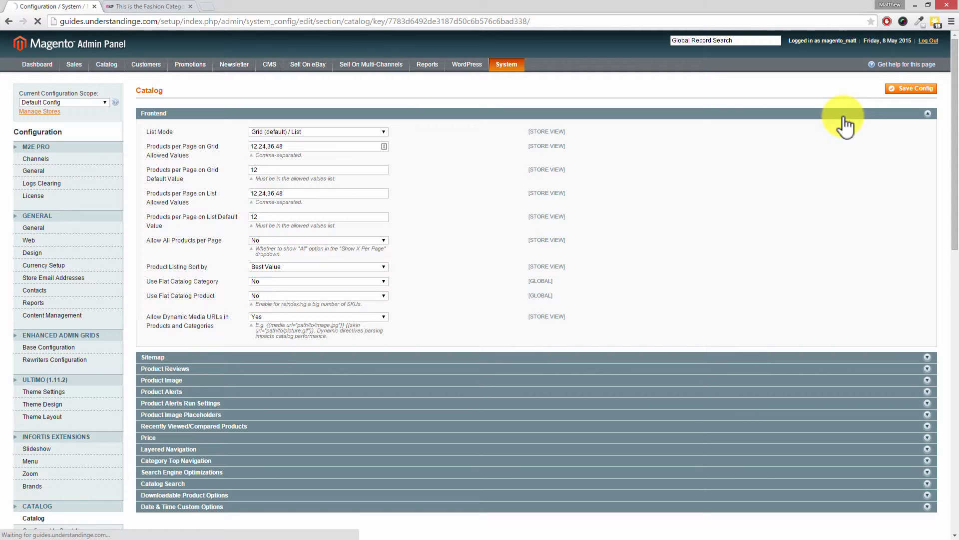
pyautogui.click(911, 88)
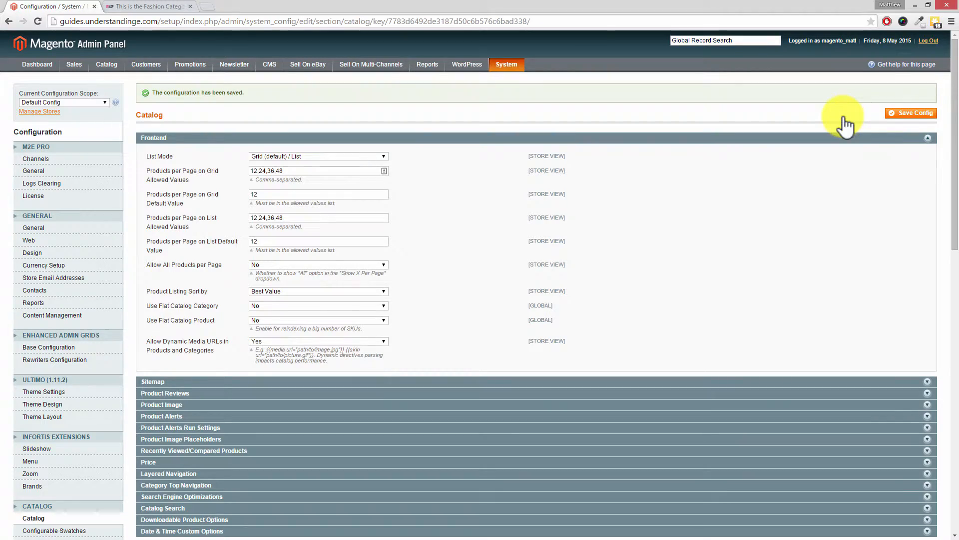
# Select all nine cache types in Cache Management and refresh them.
pyautogui.click(506, 64)
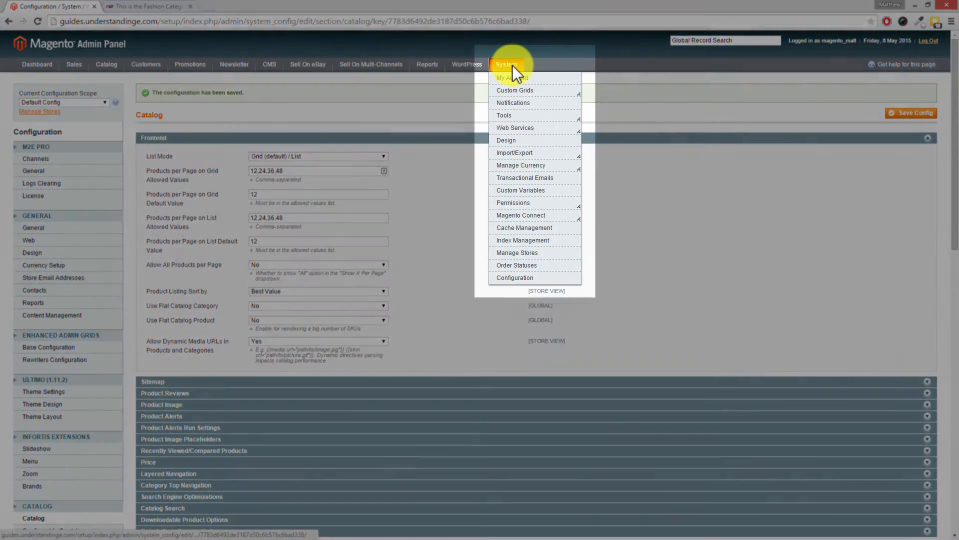
pyautogui.click(523, 228)
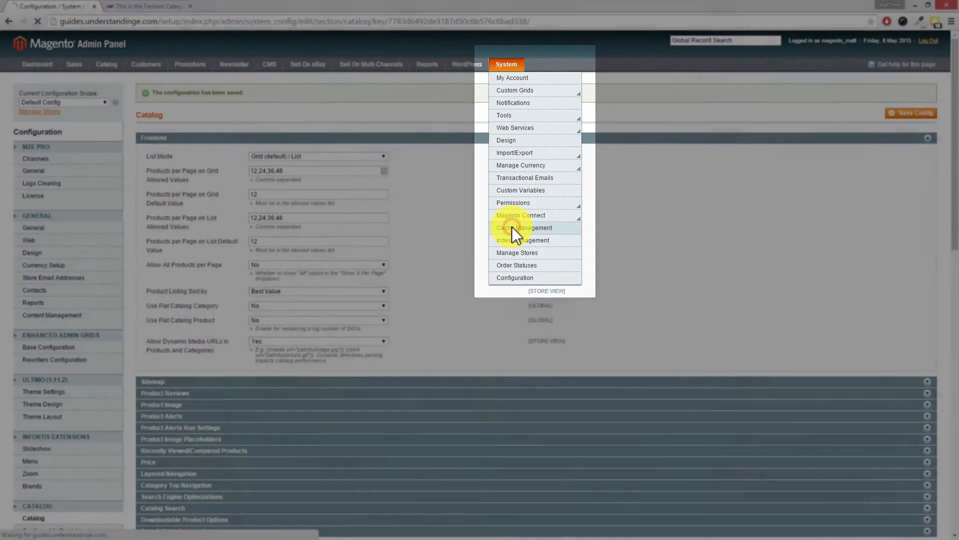
pyautogui.click(524, 228)
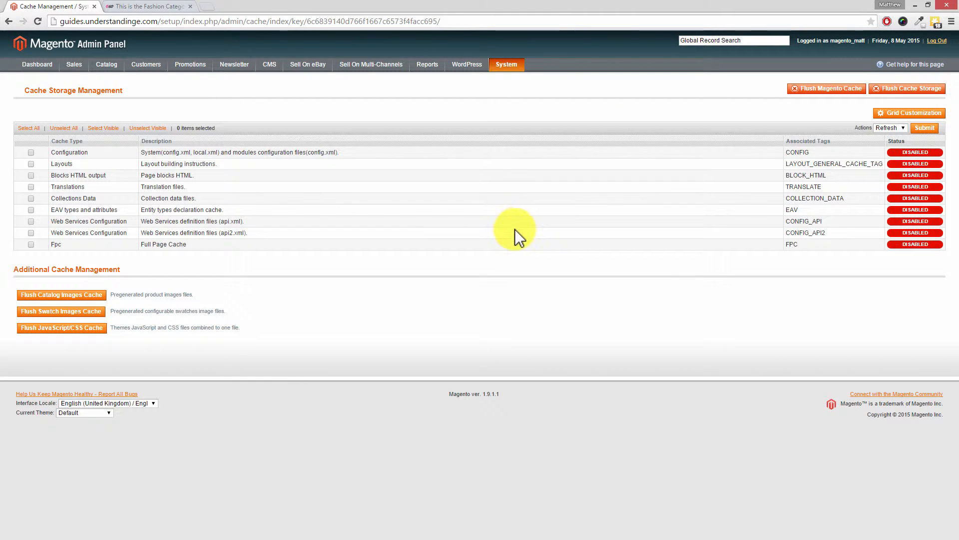
pyautogui.click(28, 128)
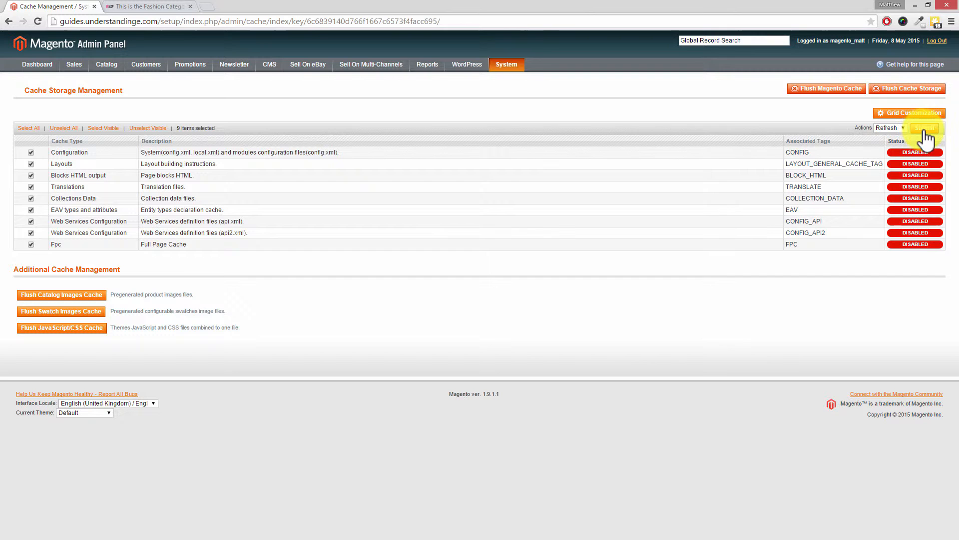
pyautogui.click(924, 128)
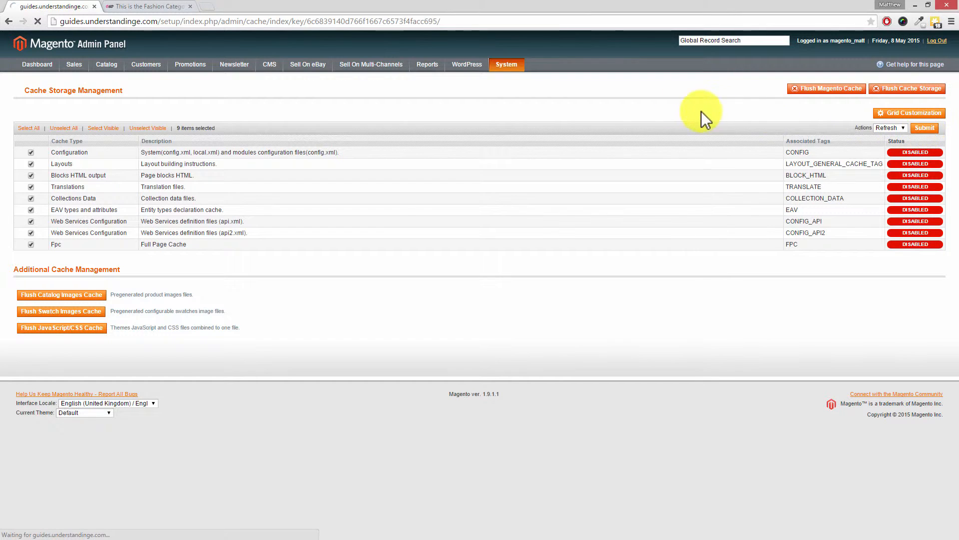
pyautogui.click(923, 127)
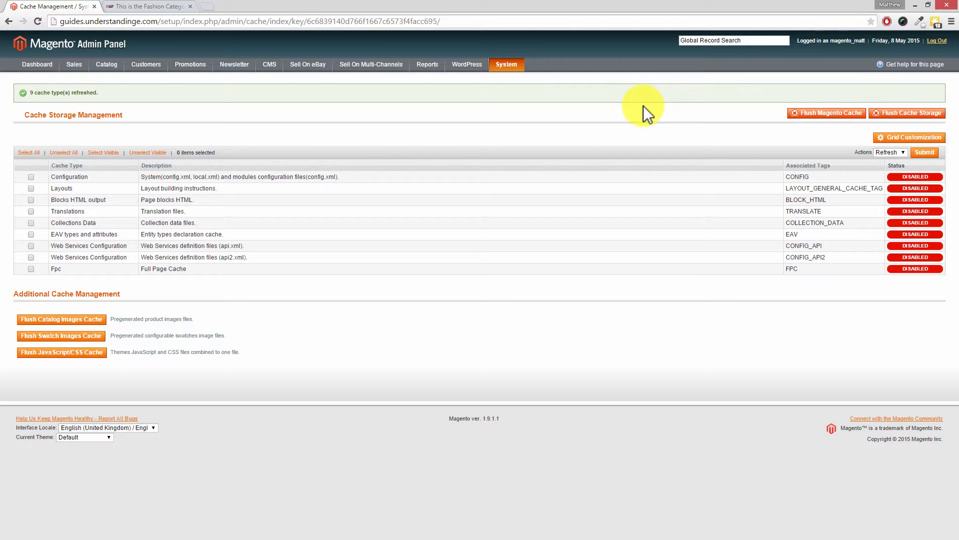
pyautogui.moveTo(174, 286)
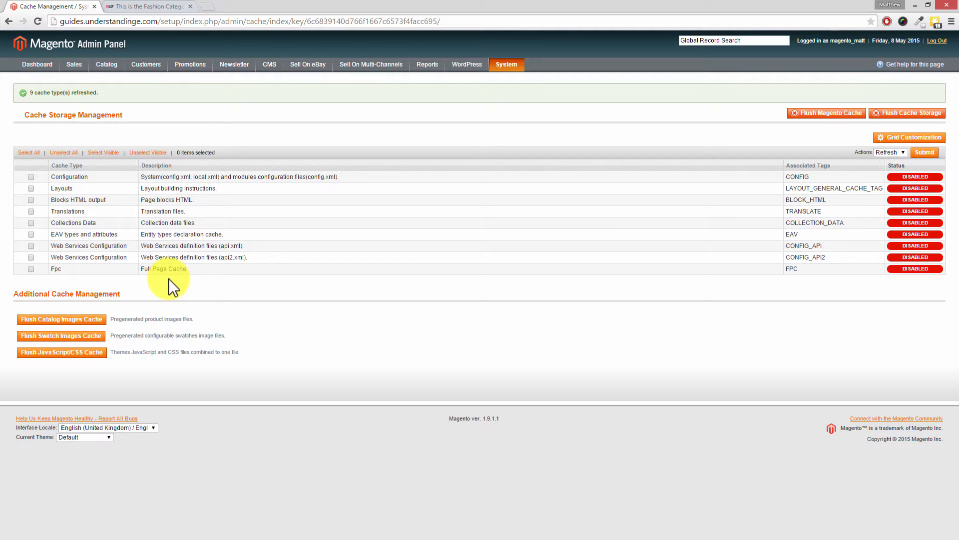
pyautogui.moveTo(134, 46)
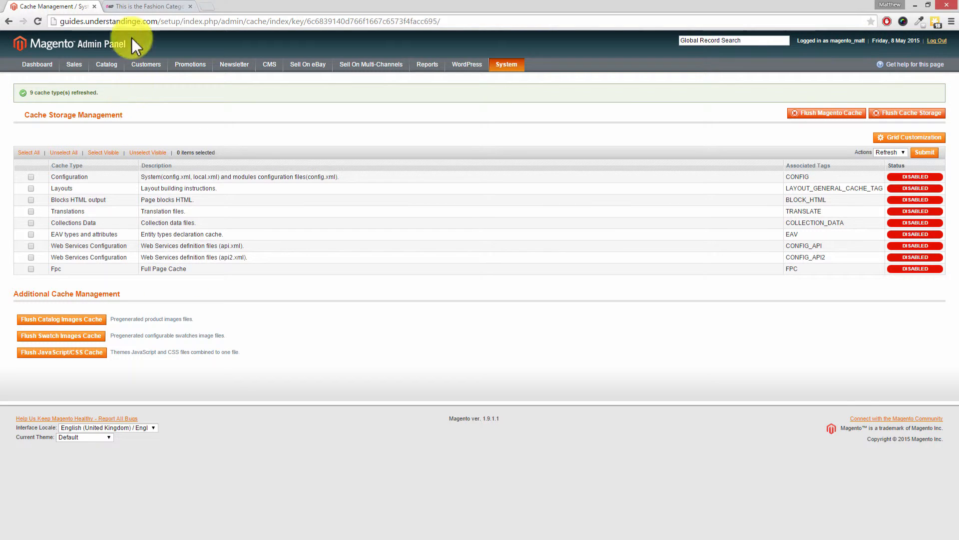
# On the storefront Fashion page, confirm 12, 24, 36, 48 per-page options and choose list view.
pyautogui.click(147, 6)
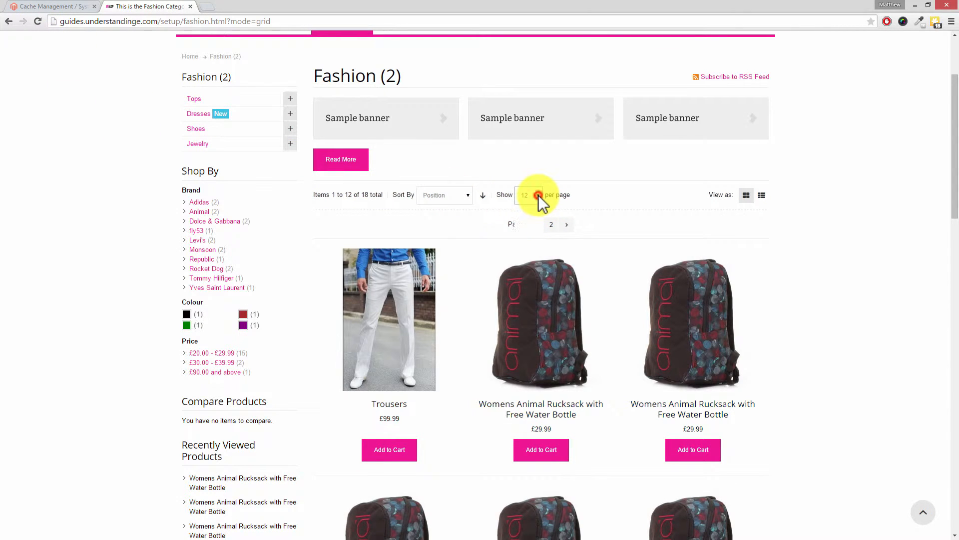
pyautogui.click(528, 194)
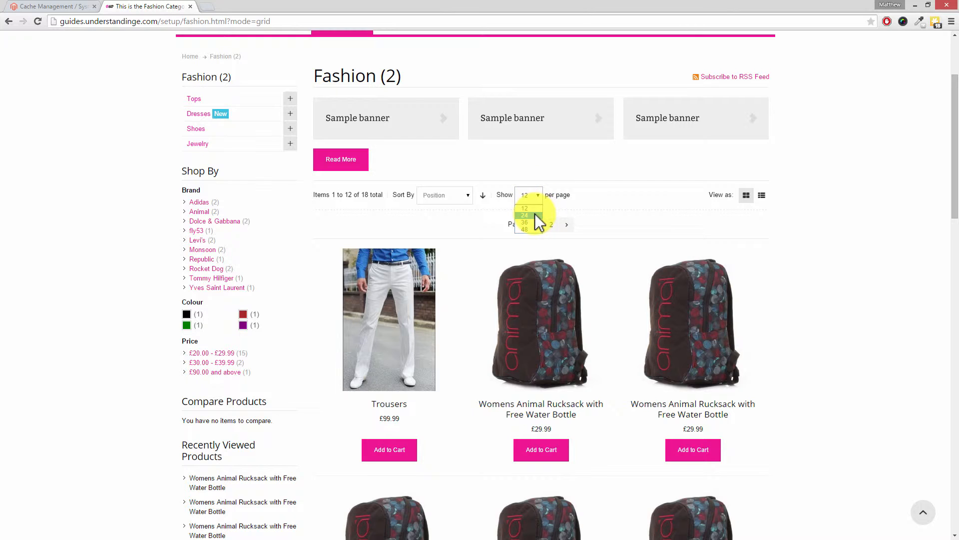
pyautogui.moveTo(524, 223)
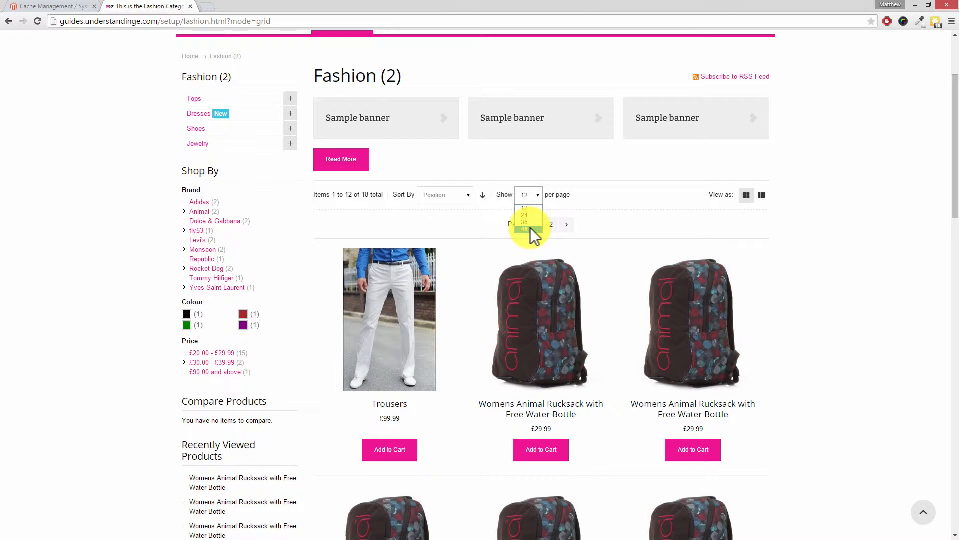
pyautogui.moveTo(774, 205)
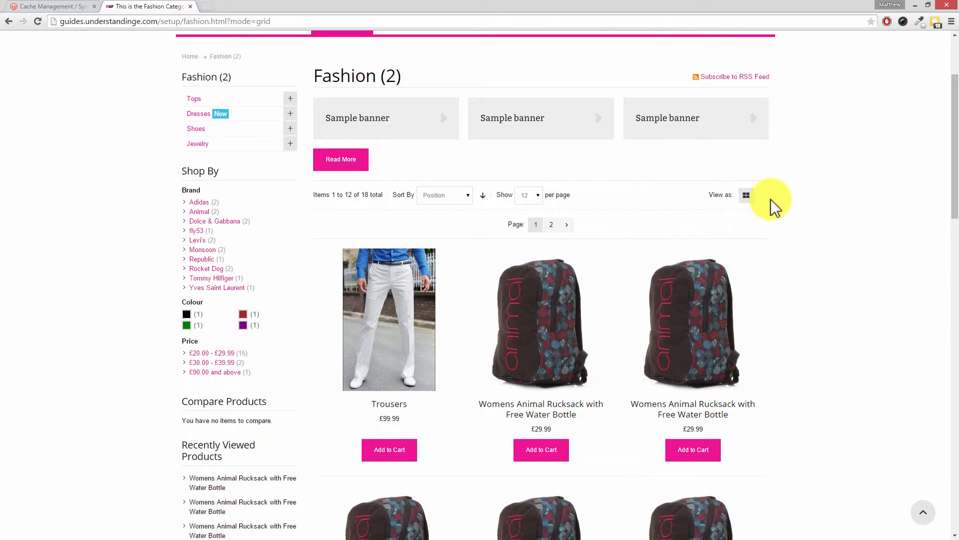
pyautogui.click(760, 195)
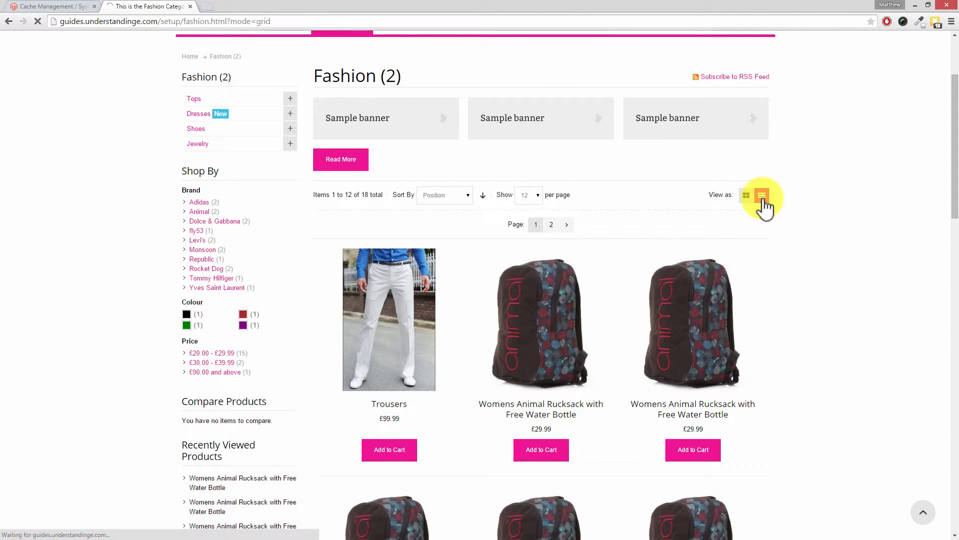
# In list view, scroll down and check the per-page dropdown options.
pyautogui.click(761, 195)
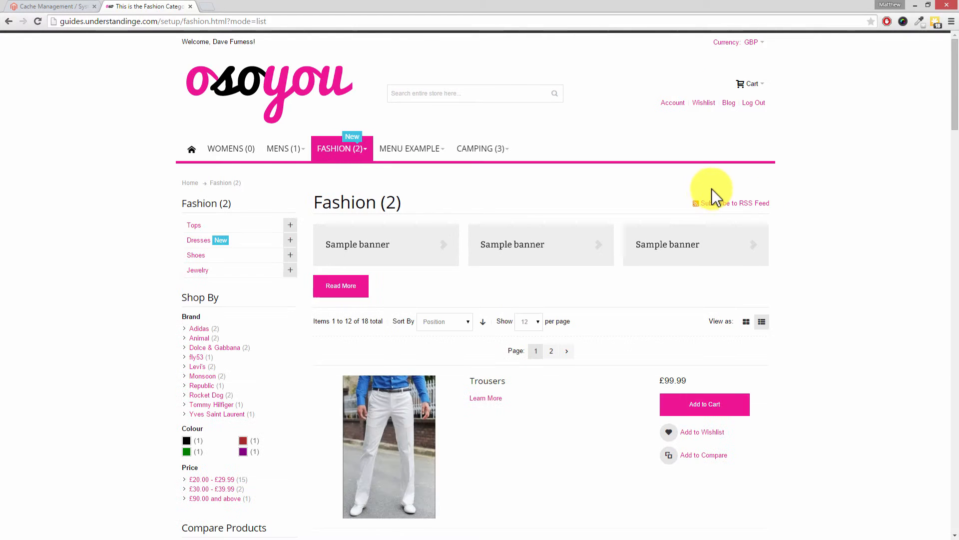
pyautogui.scroll(-3)
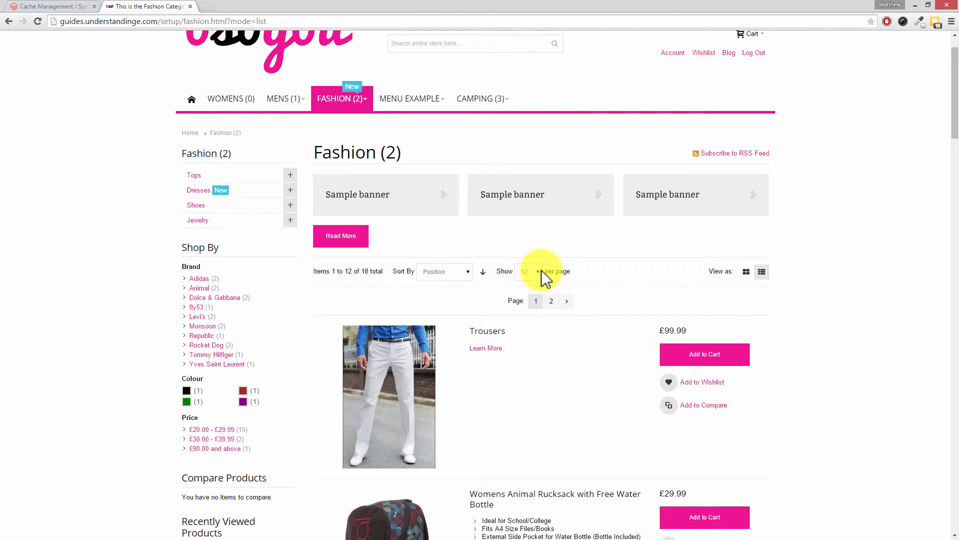
pyautogui.click(528, 271)
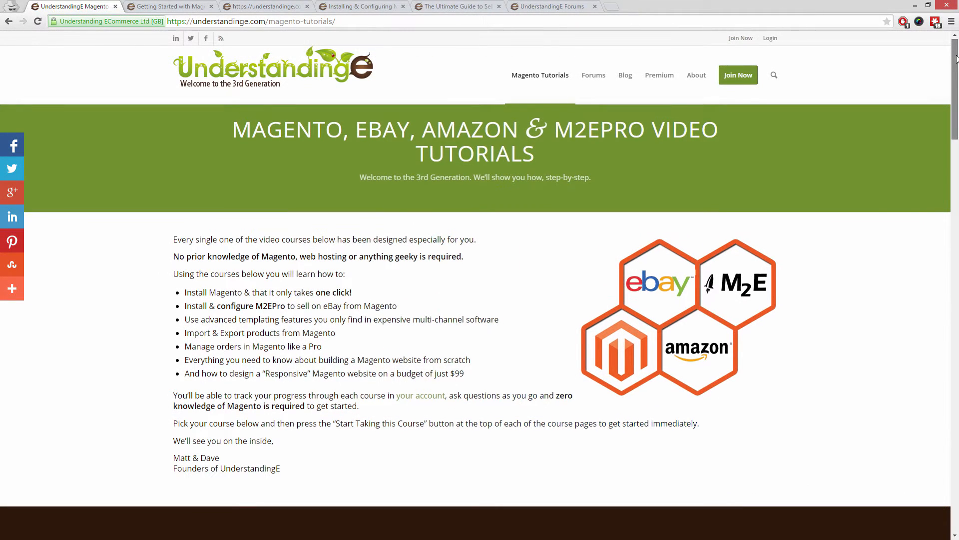
# Browse the Responsive Website, M2E Pro and Amazon selling guide course pages.
pyautogui.scroll(-3)
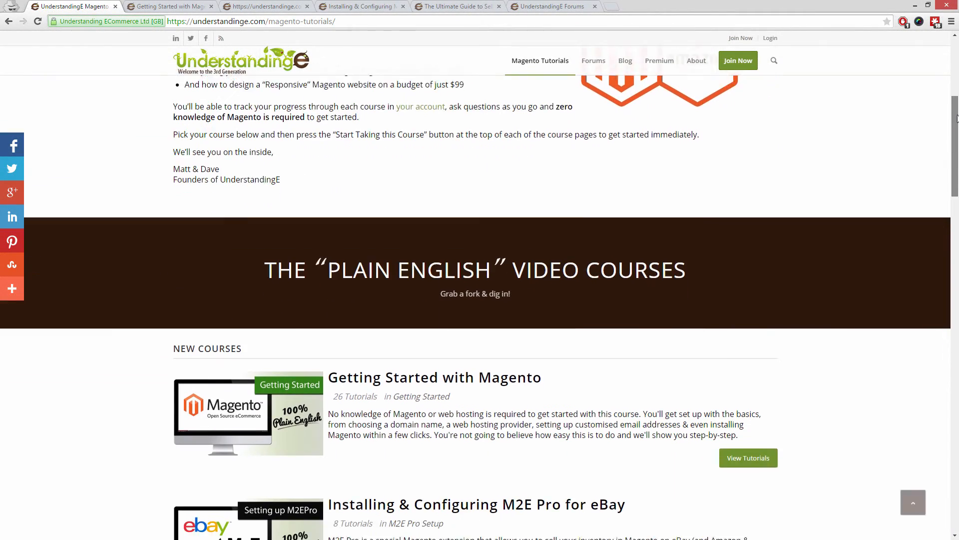
pyautogui.scroll(-3)
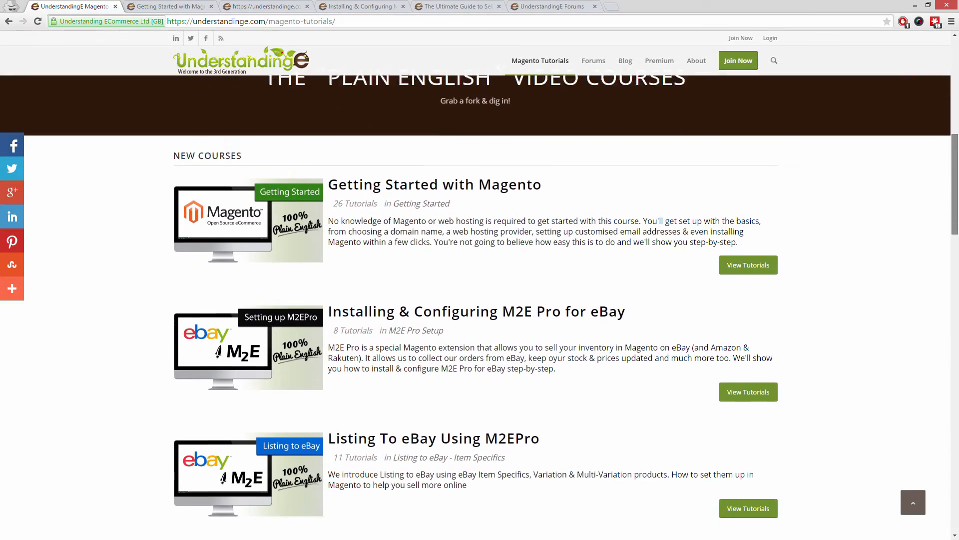
pyautogui.scroll(-3)
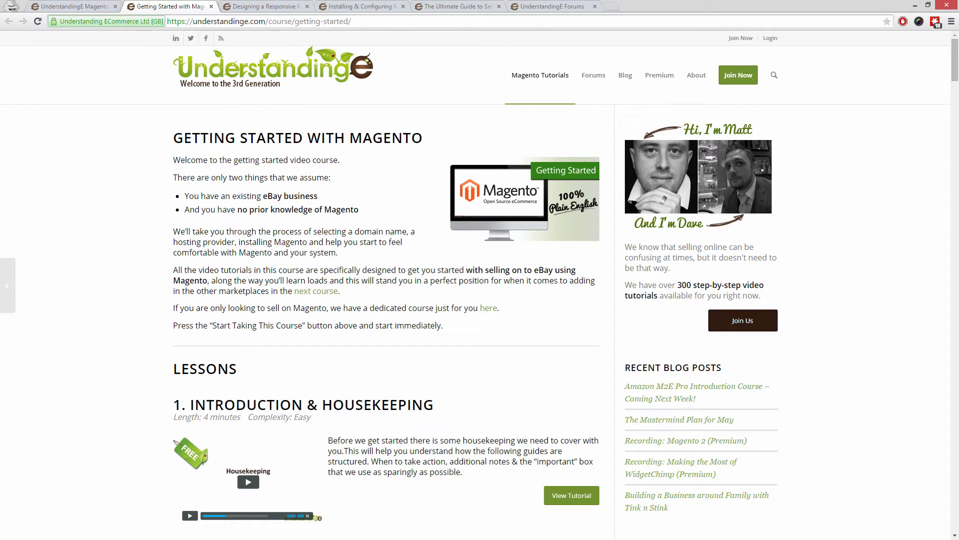
pyautogui.click(265, 6)
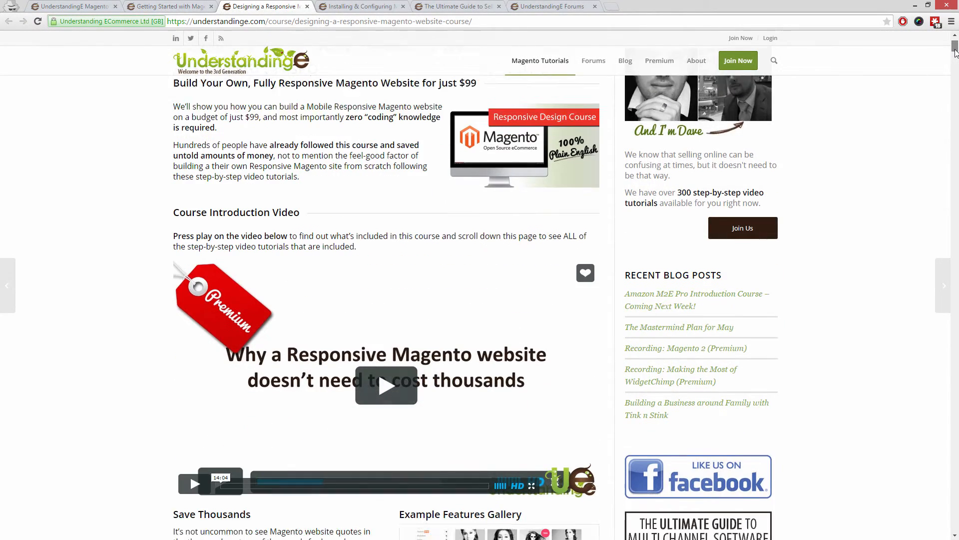
pyautogui.scroll(-3)
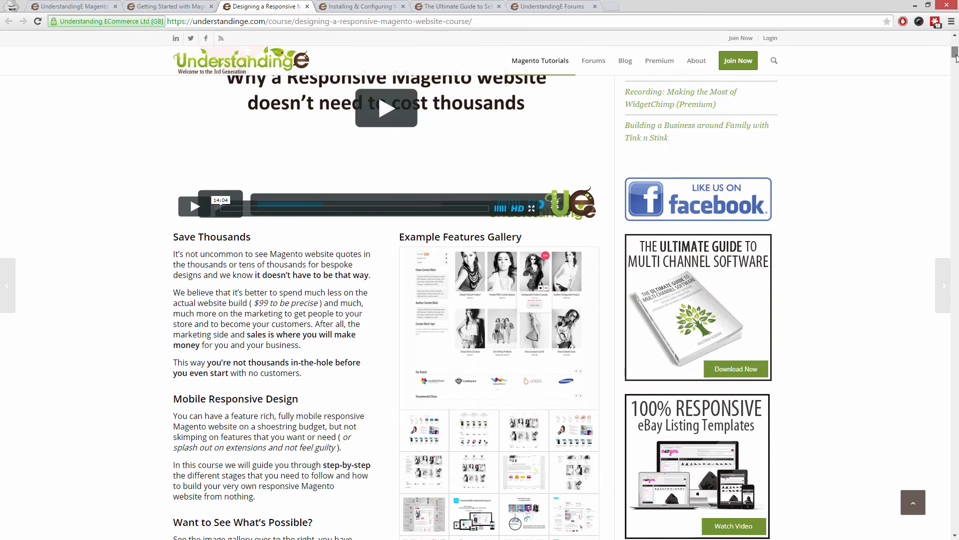
pyautogui.scroll(-3)
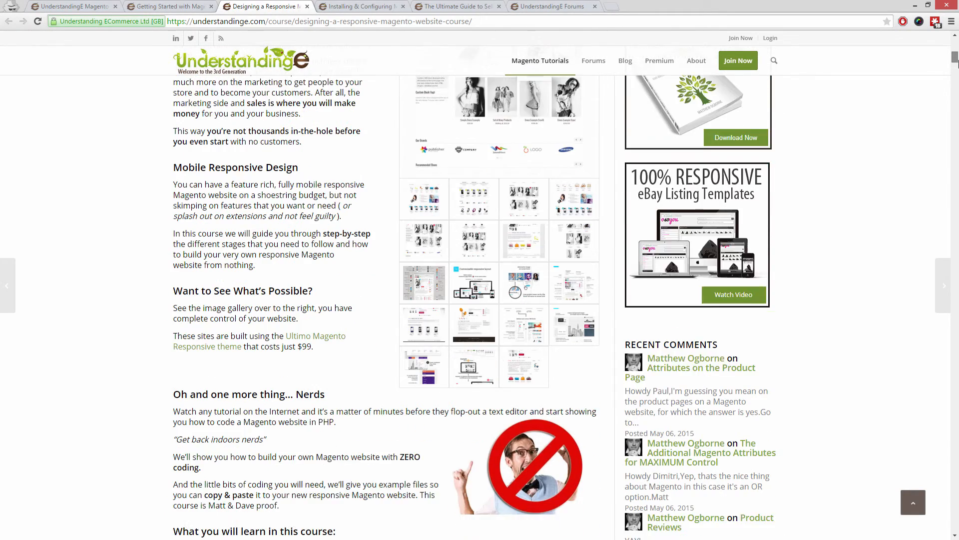
pyautogui.scroll(-3)
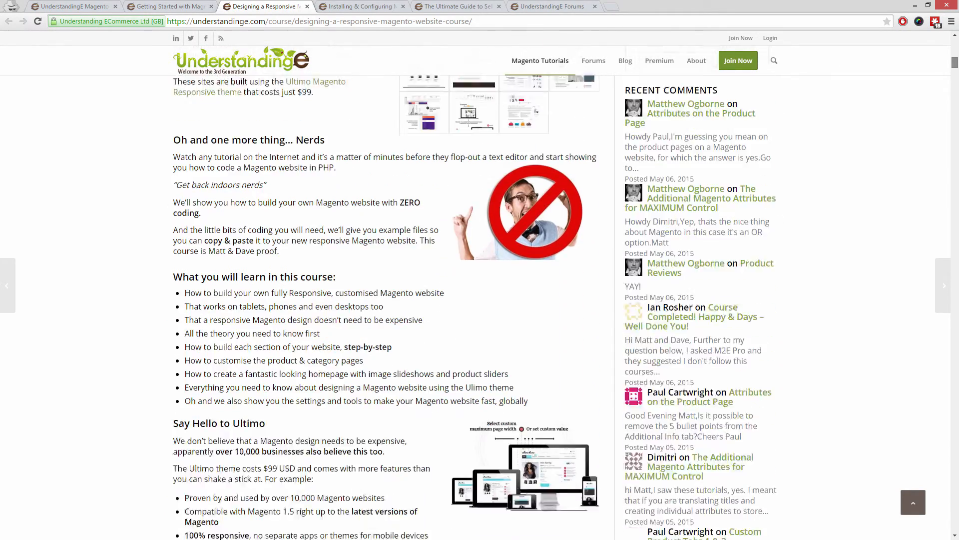
pyautogui.click(362, 6)
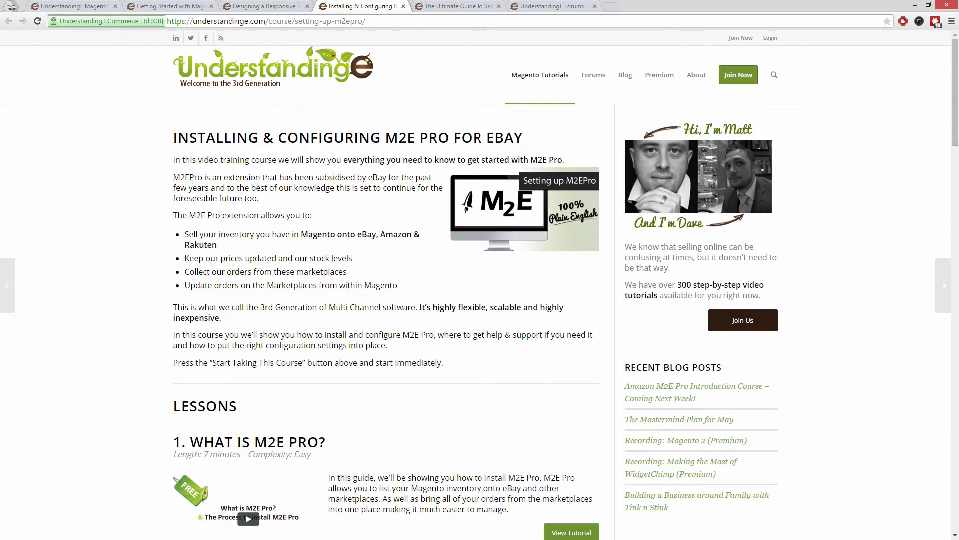
pyautogui.click(455, 6)
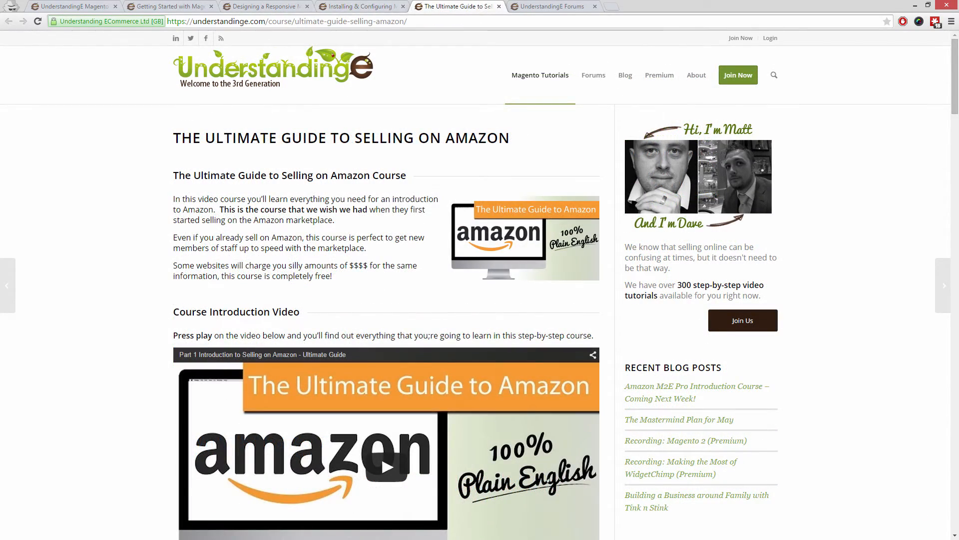